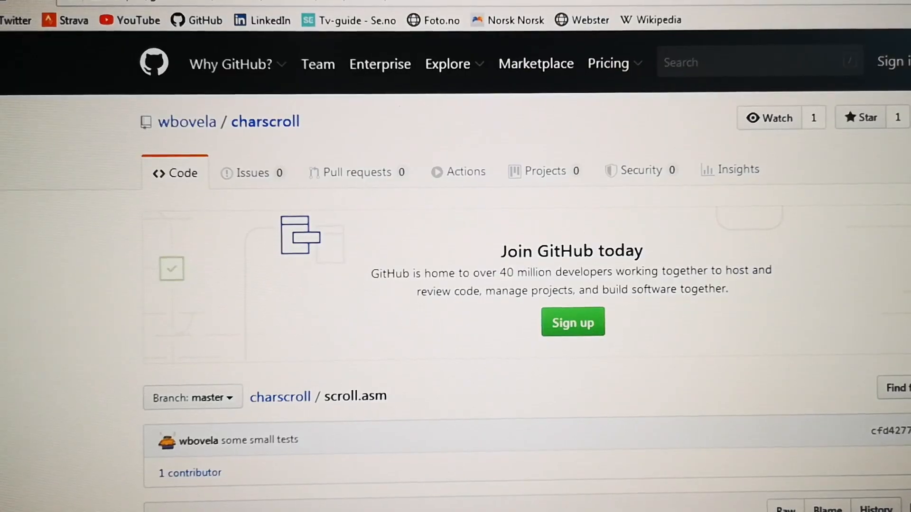
Run KickAss.jar with -showmem -binfile on the vhdl6526testcart source from c:\kickass
{"action": "scroll", "scroll_direction": "down", "scroll_amount": 3}
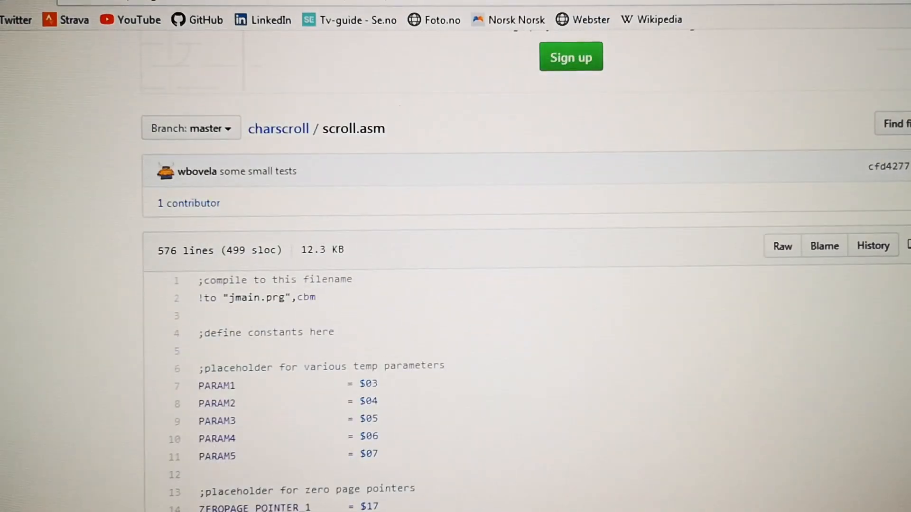
{"action": "scroll", "scroll_direction": "up", "scroll_amount": 3}
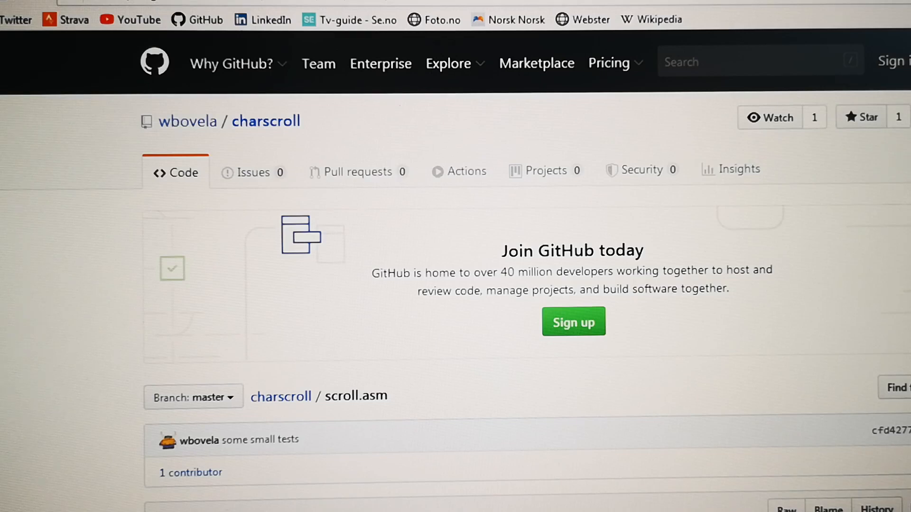
{"action": "scroll", "scroll_direction": "down", "scroll_amount": 3}
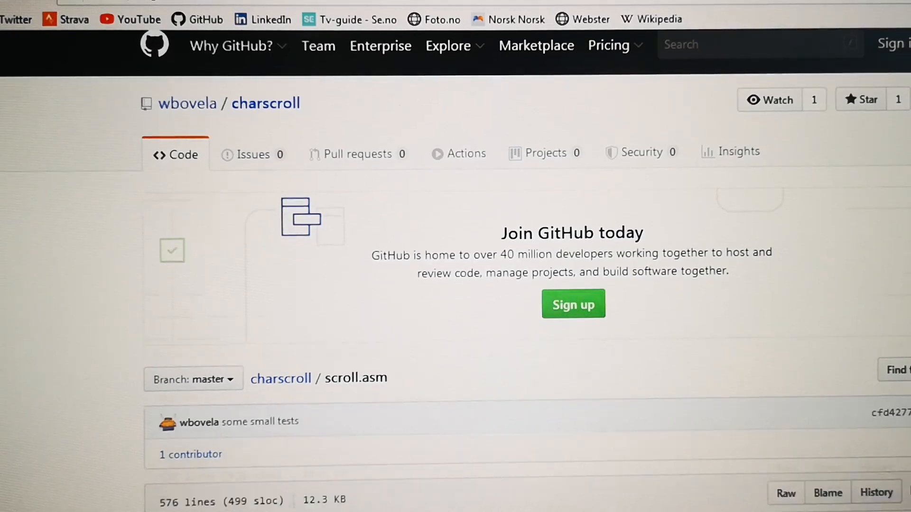
{"action": "scroll", "scroll_direction": "down", "scroll_amount": 3}
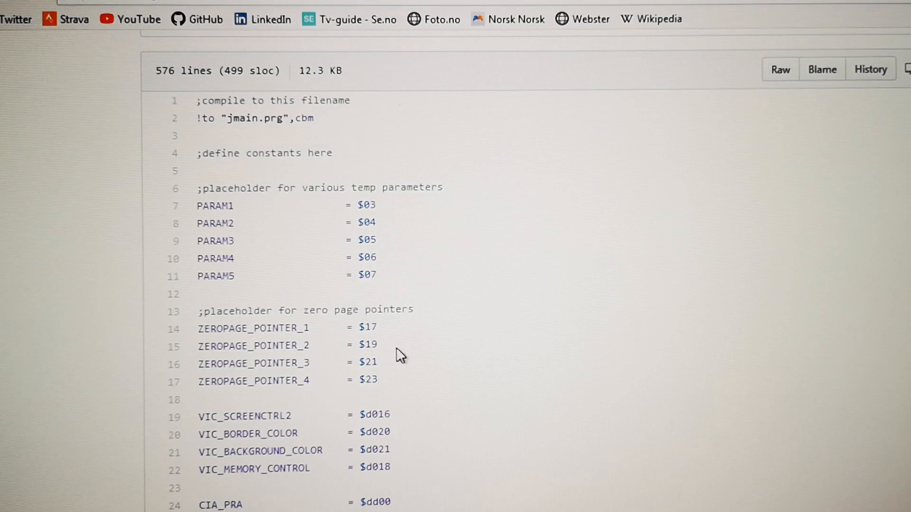
{"action": "scroll", "scroll_direction": "down", "scroll_amount": 3}
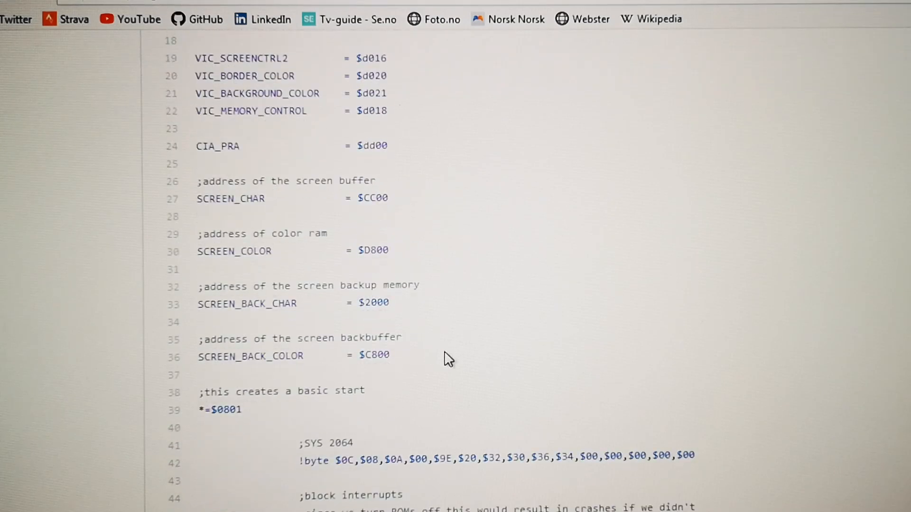
{"action": "scroll", "scroll_direction": "up", "scroll_amount": 3}
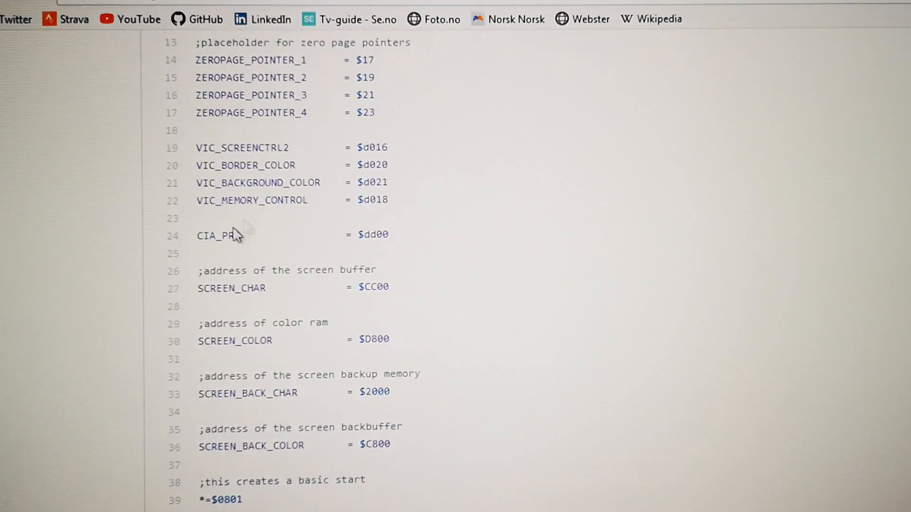
{"action": "mouse_move", "coordinate": [331, 187]}
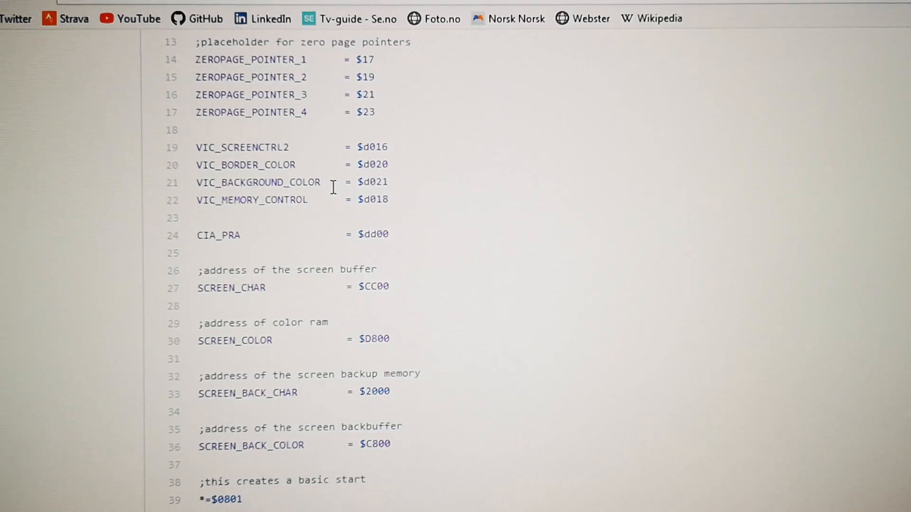
{"action": "scroll", "scroll_direction": "down", "scroll_amount": 3}
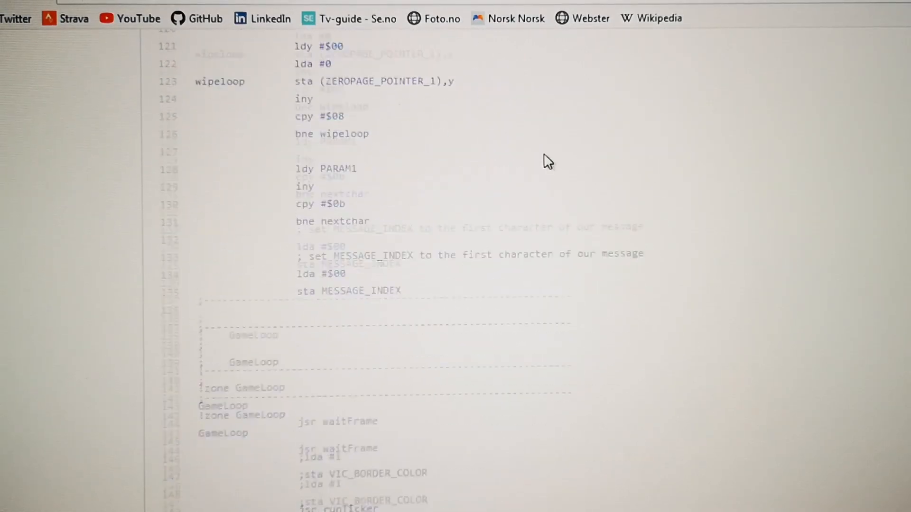
{"action": "scroll", "scroll_direction": "down", "scroll_amount": 3}
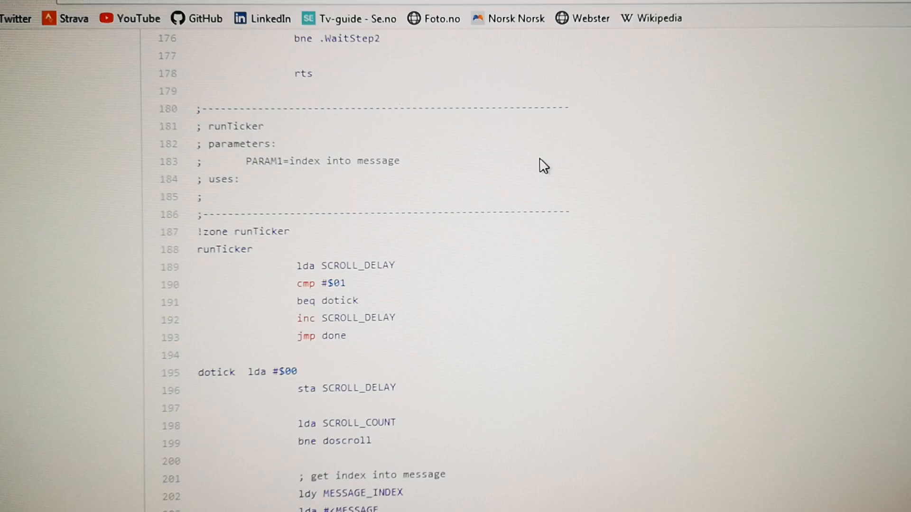
{"action": "scroll", "scroll_direction": "down", "scroll_amount": 3}
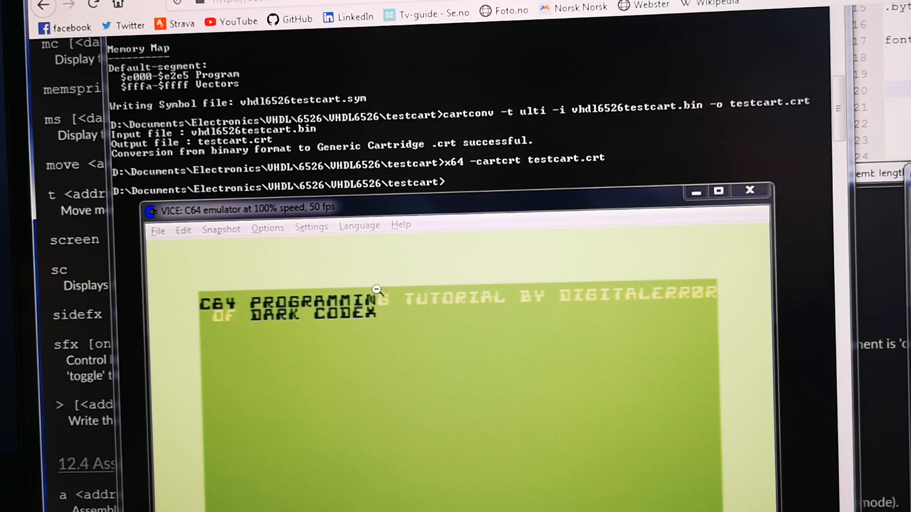
{"action": "mouse_move", "coordinate": [551, 316]}
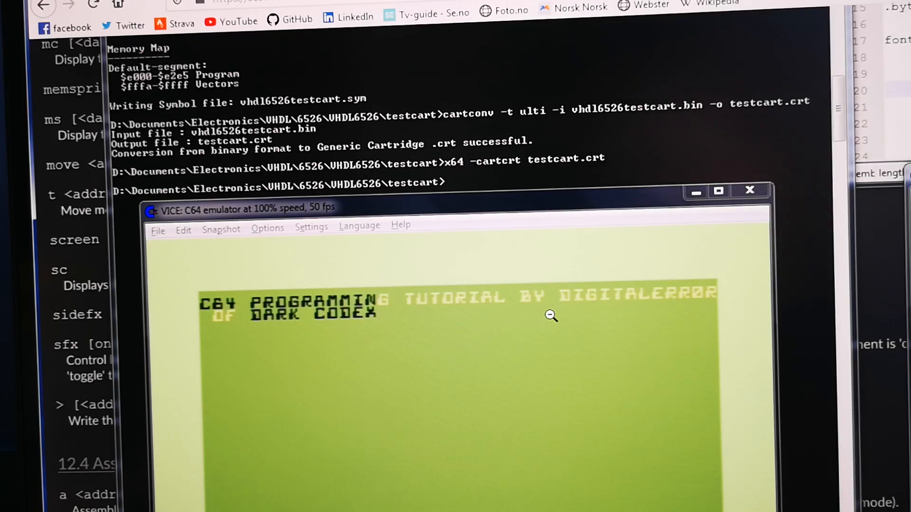
{"action": "mouse_move", "coordinate": [374, 361]}
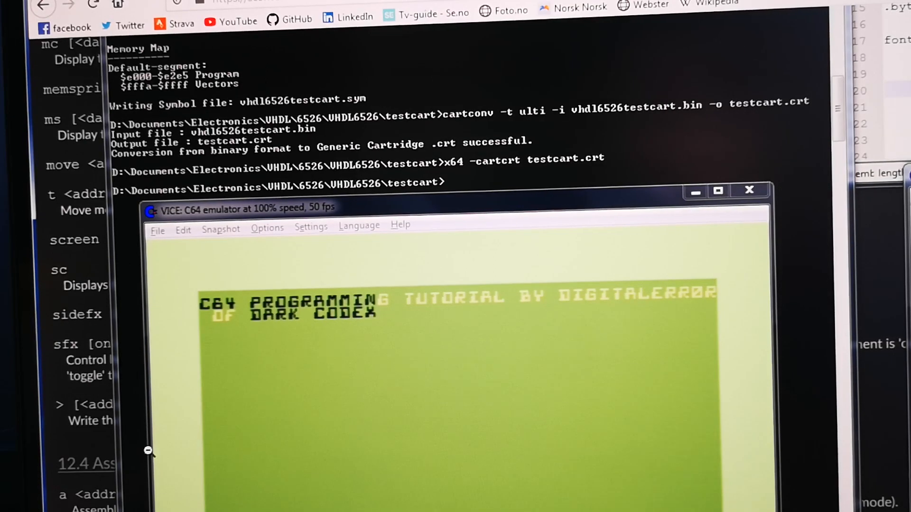
{"action": "mouse_move", "coordinate": [210, 392]}
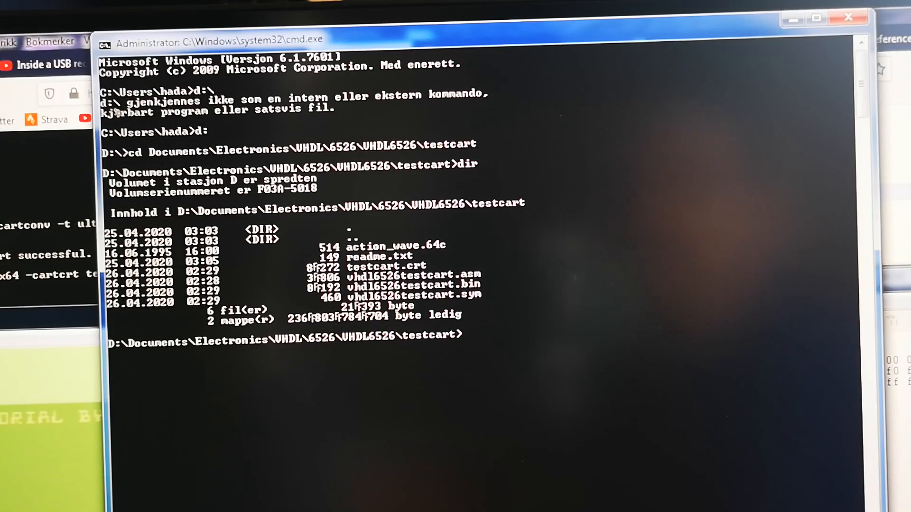
{"action": "type", "text": "java"}
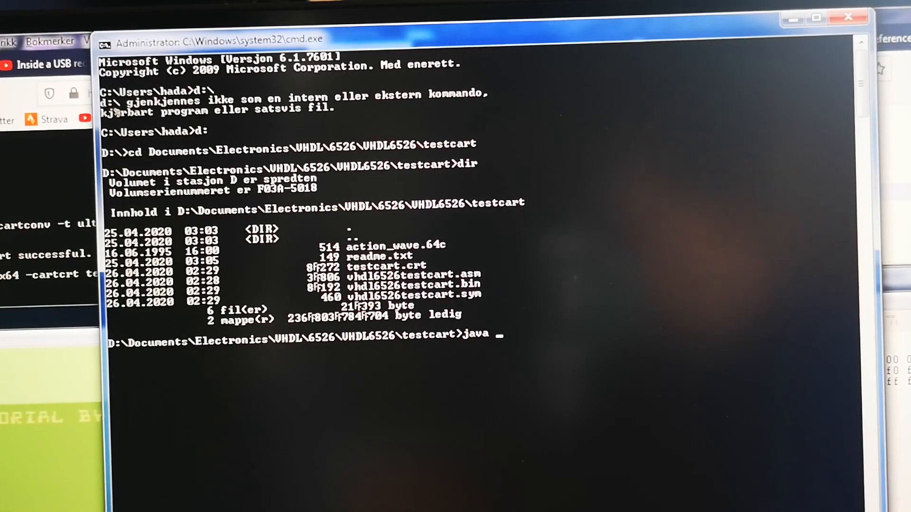
{"action": "type", "text": "-jar"}
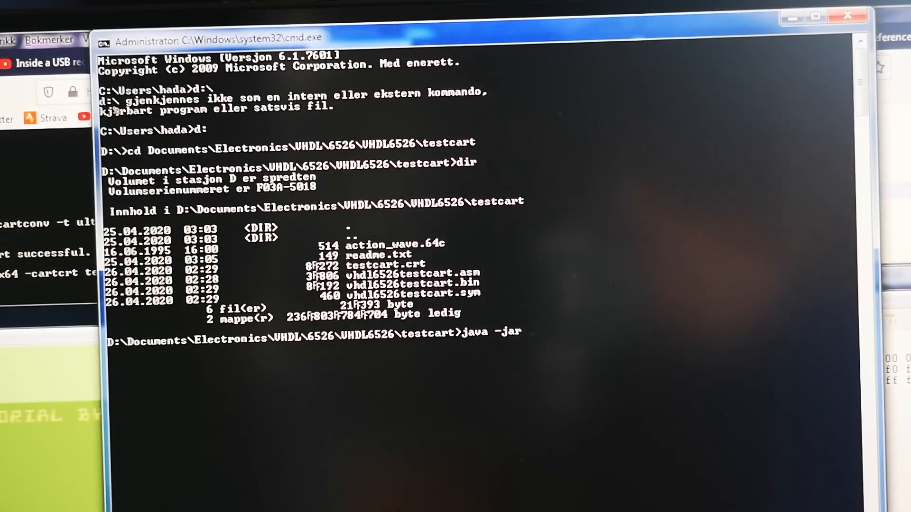
{"action": "type", "text": "c.\\"}
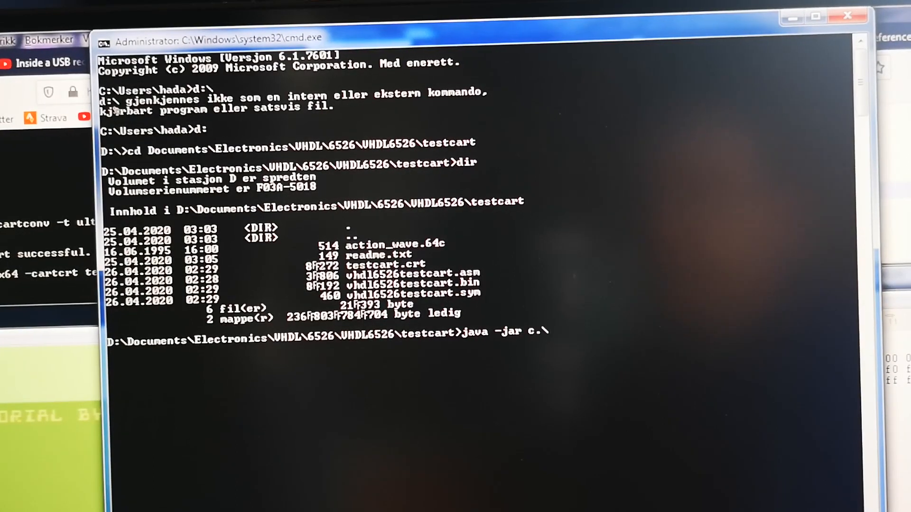
{"action": "type", "text": "c"}
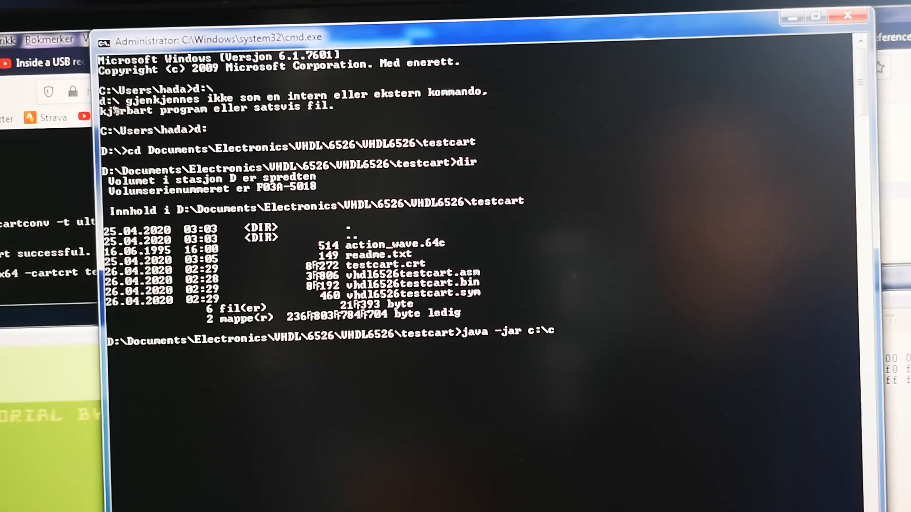
{"action": "type", "text": "ickass"}
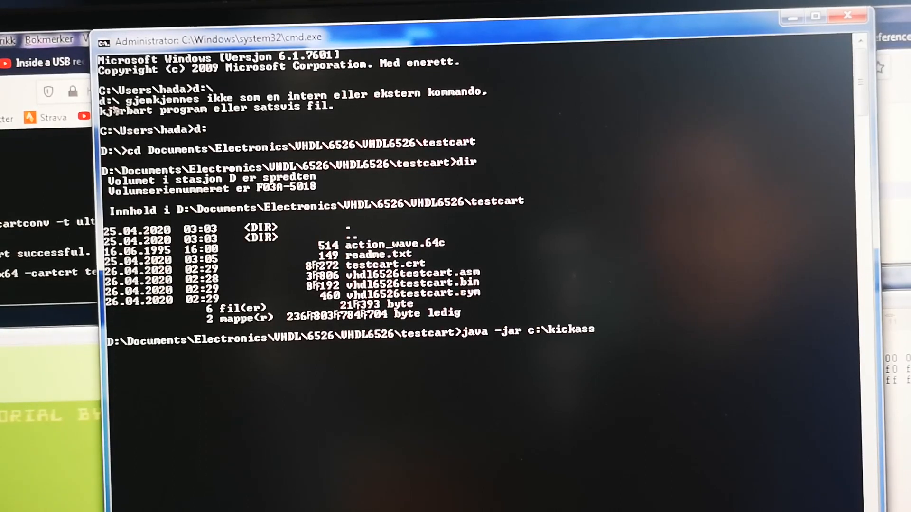
{"action": "type", "text": "\\"}
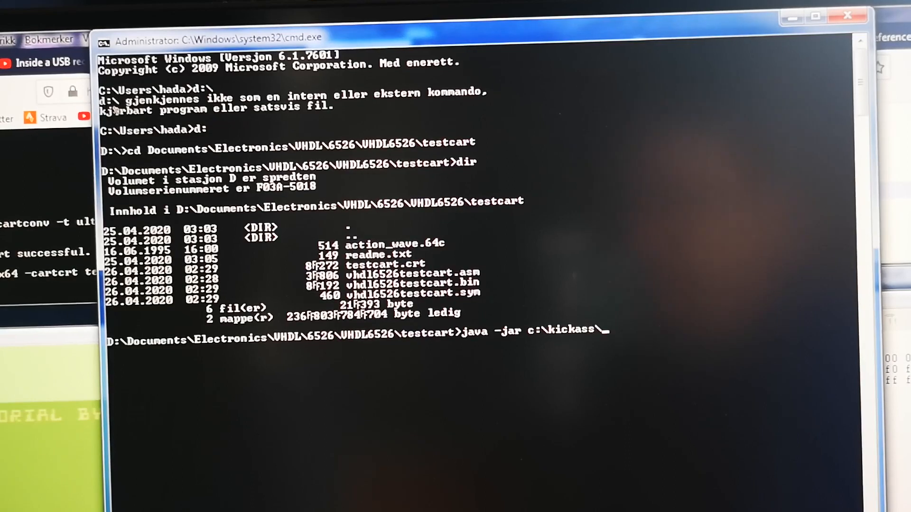
{"action": "type", "text": "KickAss.cfg"}
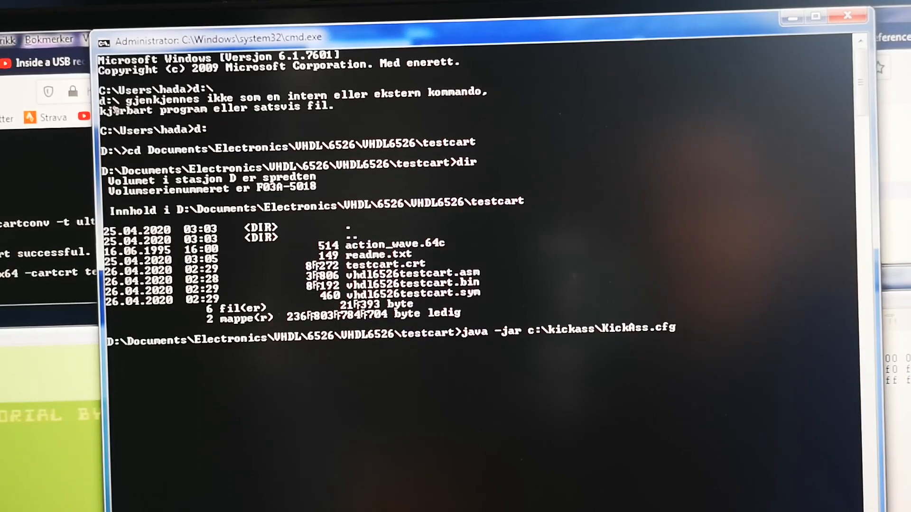
{"action": "type", "text": "jar -"}
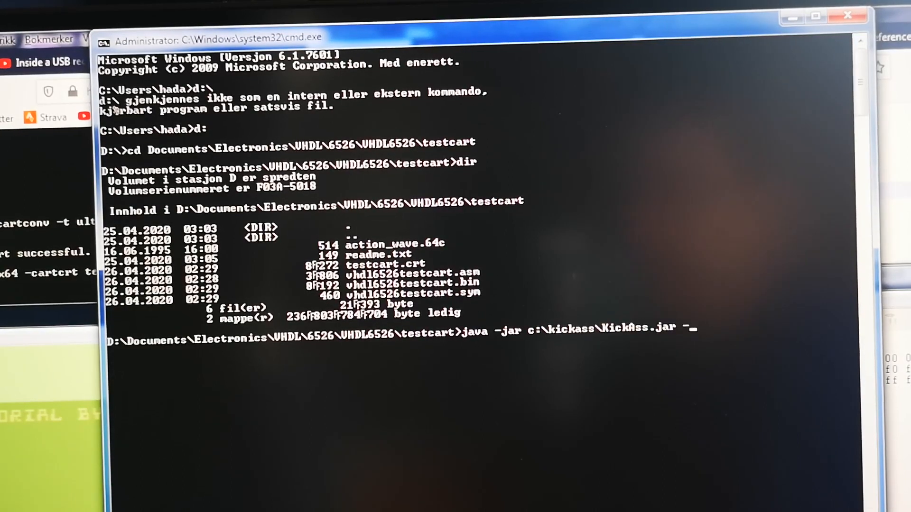
{"action": "type", "text": "showmem -"}
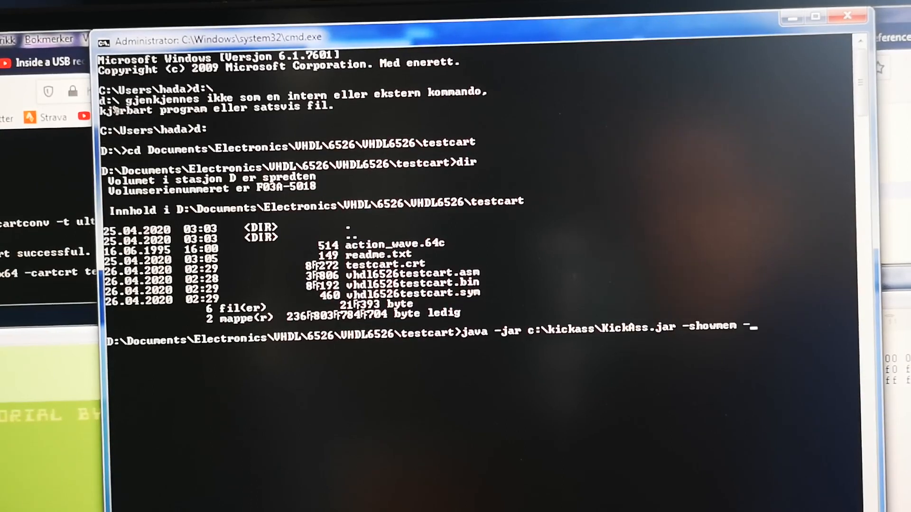
{"action": "type", "text": "b"}
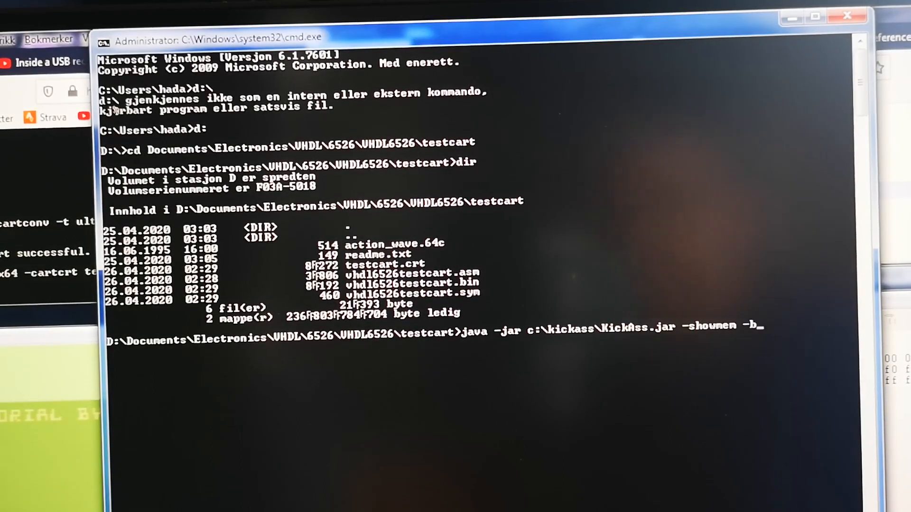
{"action": "type", "text": "infile"}
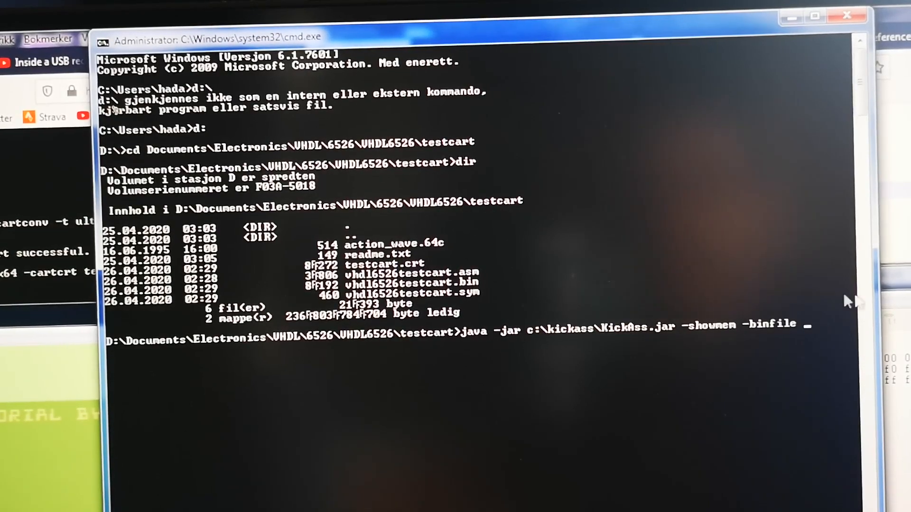
{"action": "type", "text": "vhdl16526testcart.asm"}
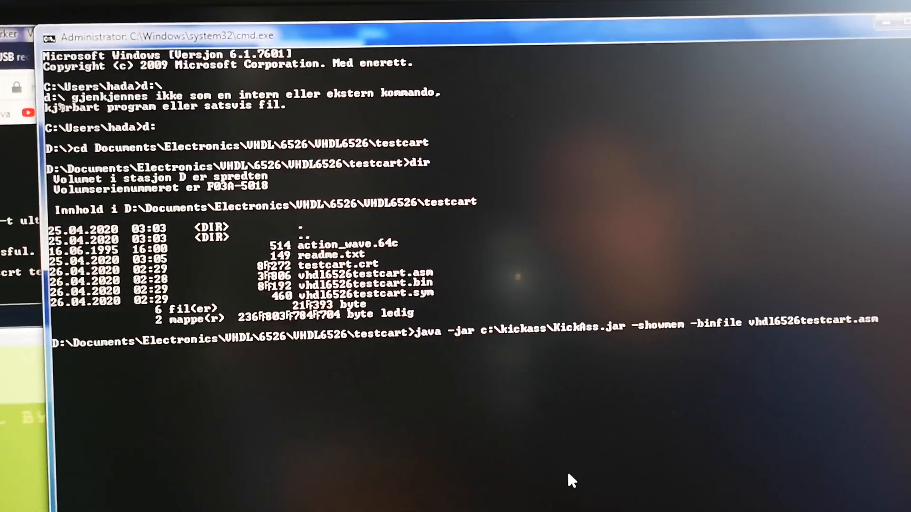
{"action": "key", "text": "Return"}
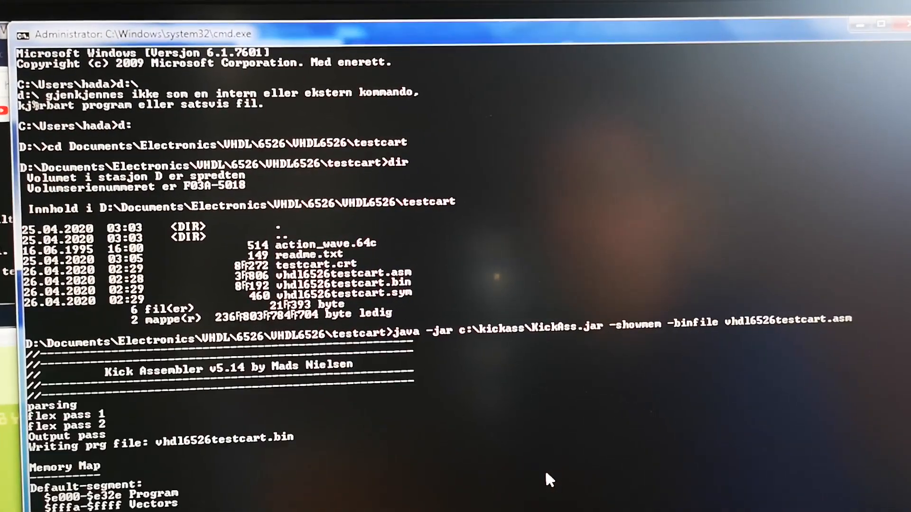
Convert vhdl6526testcart.bin to testcart.crt with cartconv -t ulti, then launch x64
{"action": "scroll", "scroll_direction": "down", "scroll_amount": 3}
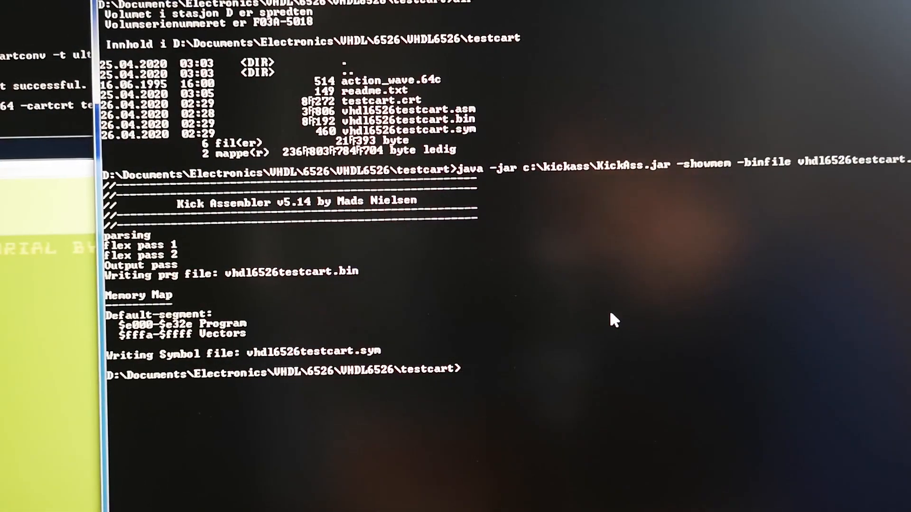
{"action": "type", "text": "cartconv"}
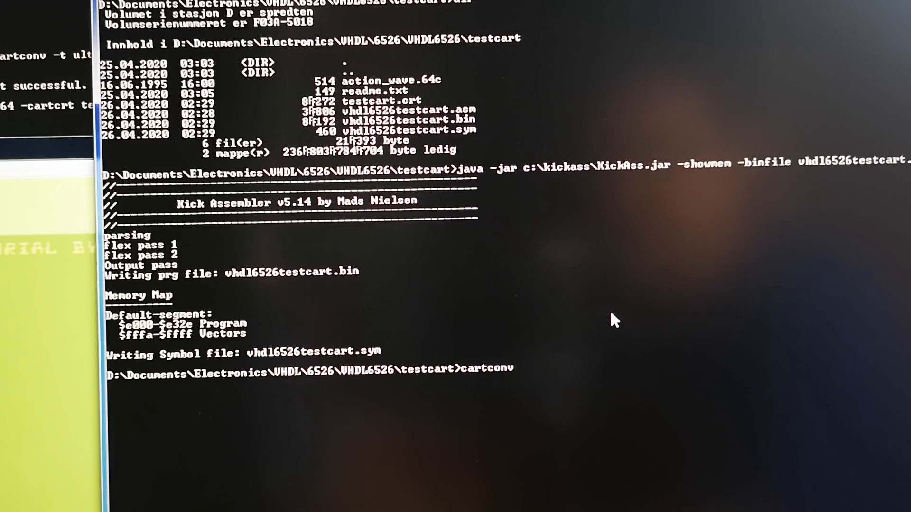
{"action": "type", "text": "-t ulti"}
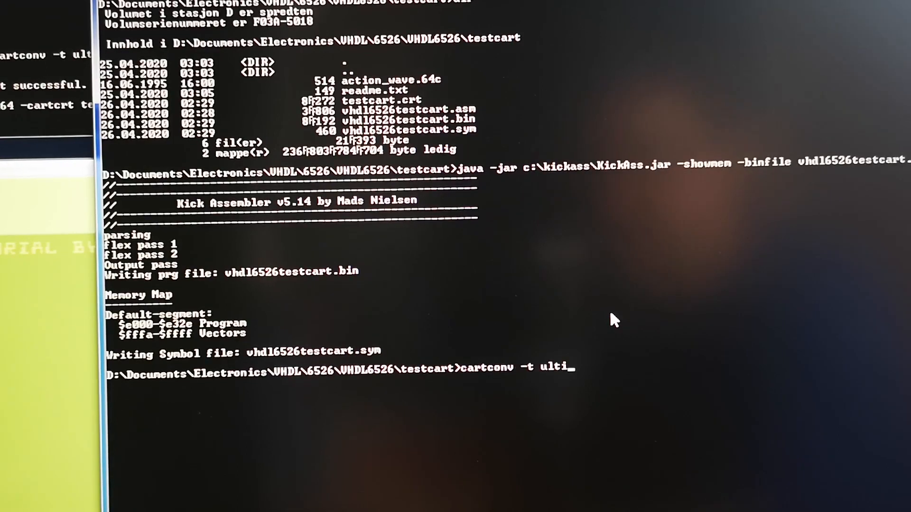
{"action": "type", "text": "-i readme.txt"}
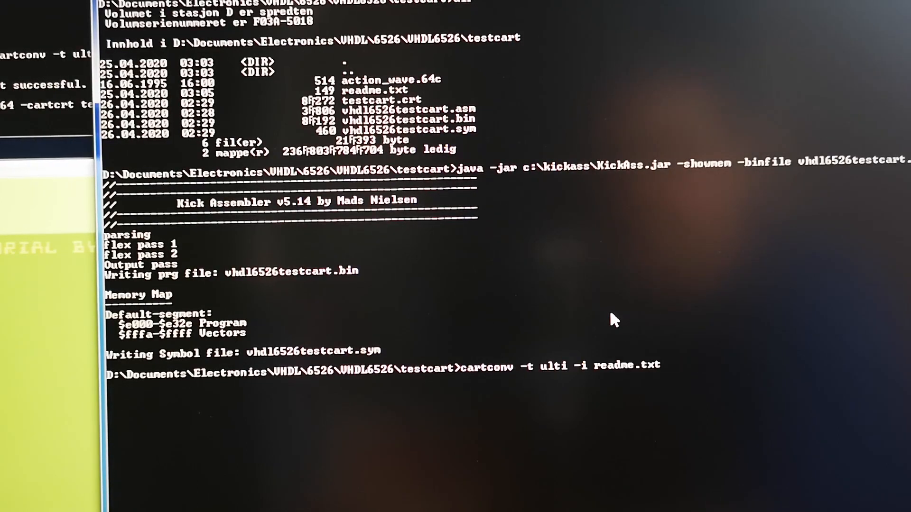
{"action": "type", "text": "vhdl6526testcart.bin"}
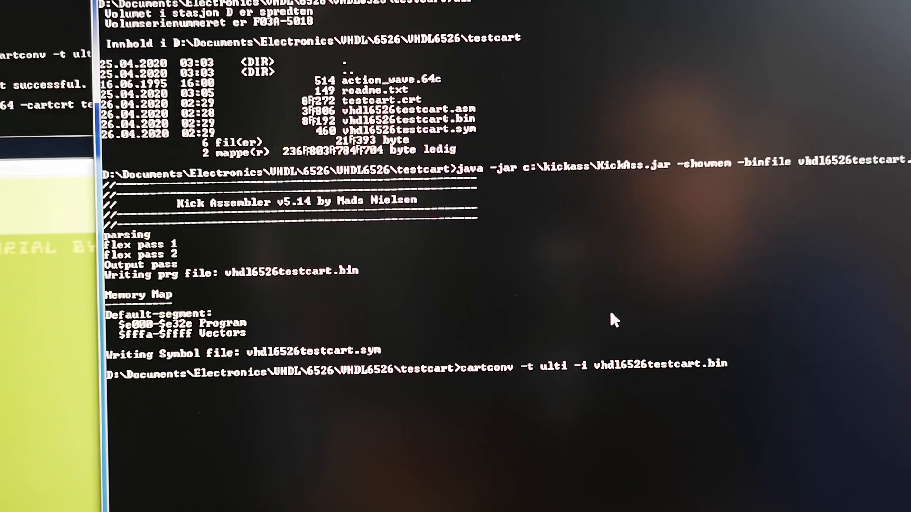
{"action": "type", "text": "-o"}
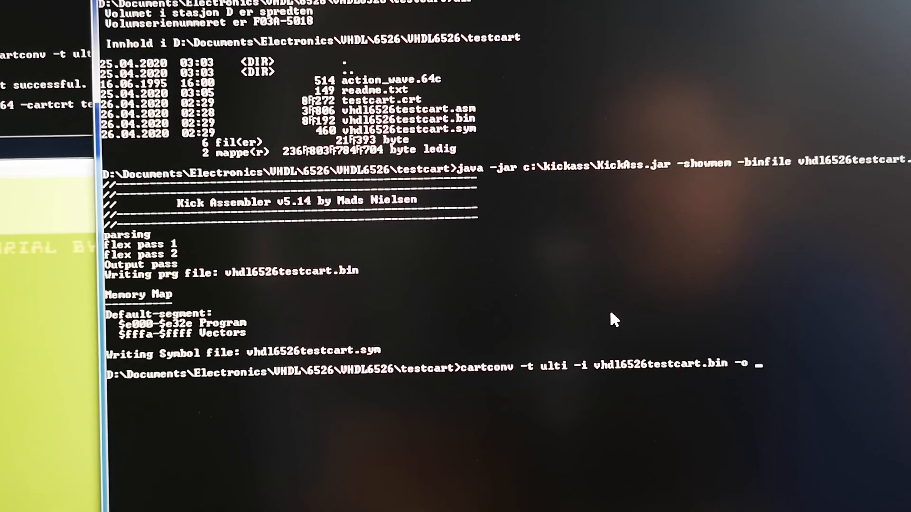
{"action": "type", "text": "testcart.c"}
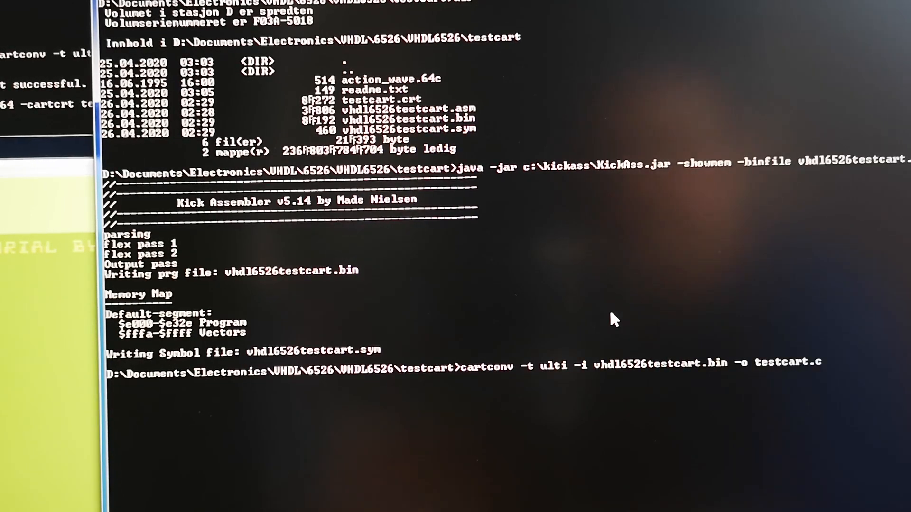
{"action": "key", "text": "Return"}
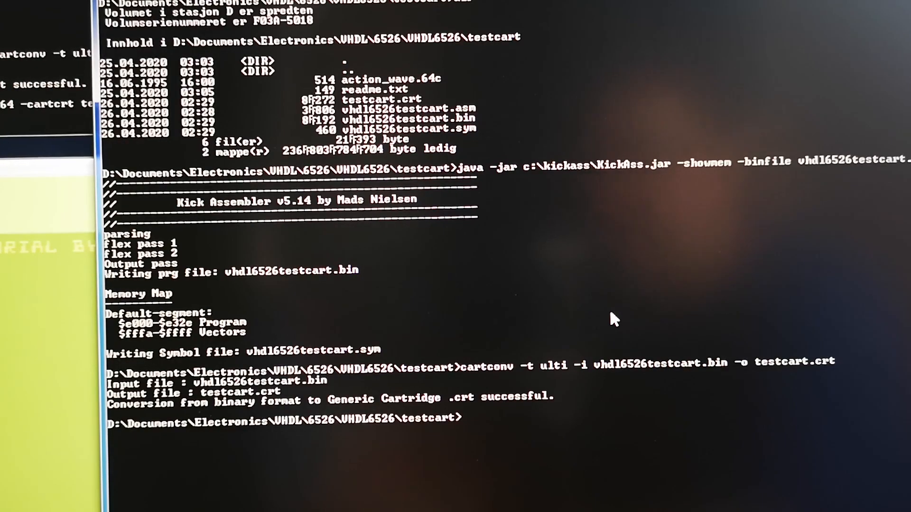
{"action": "type", "text": "x64"}
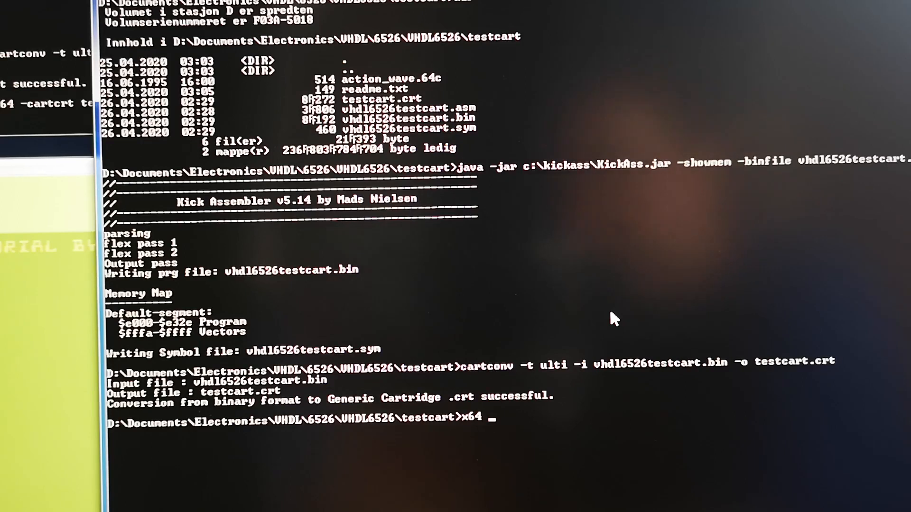
{"action": "key", "text": "Return"}
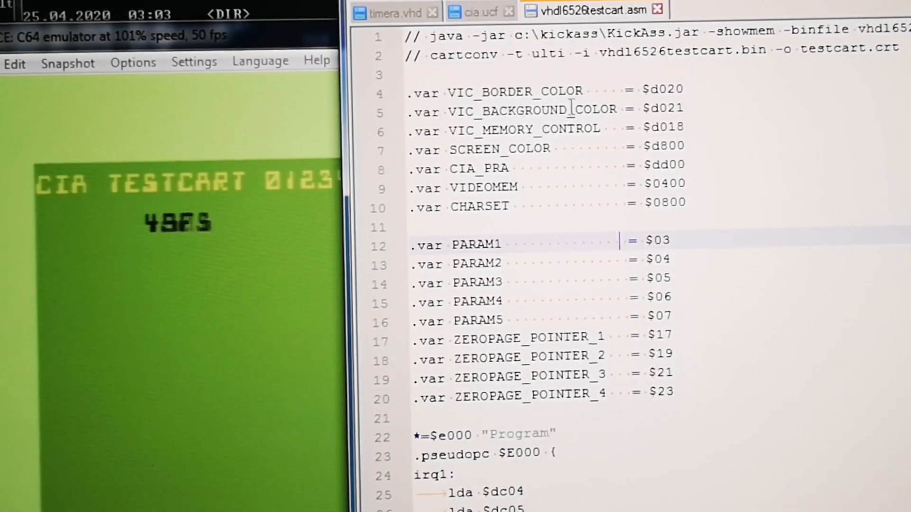
{"action": "left_click", "coordinate": [685, 148]}
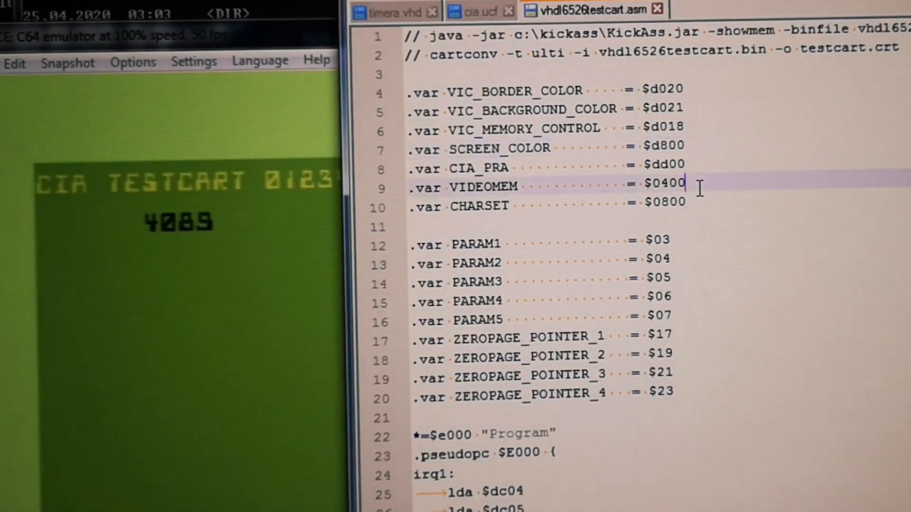
{"action": "double_click", "coordinate": [479, 206]}
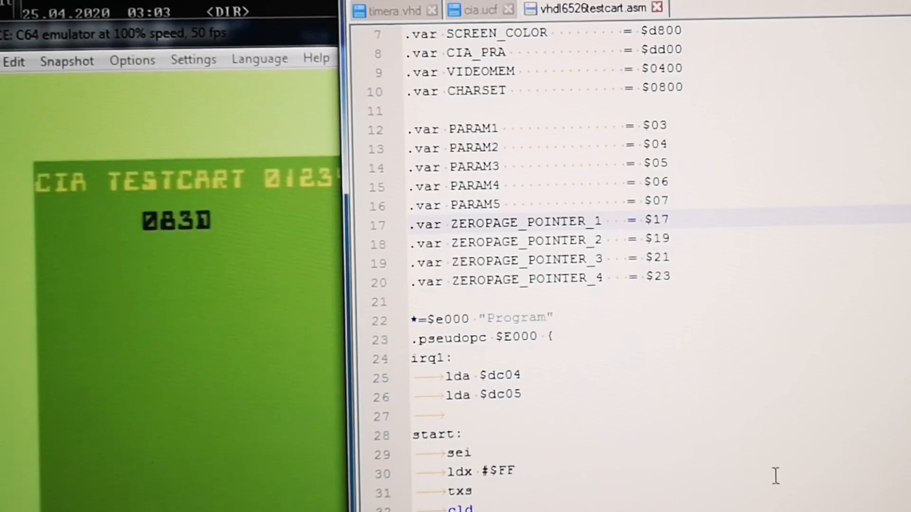
{"action": "scroll", "scroll_direction": "up", "scroll_amount": 3}
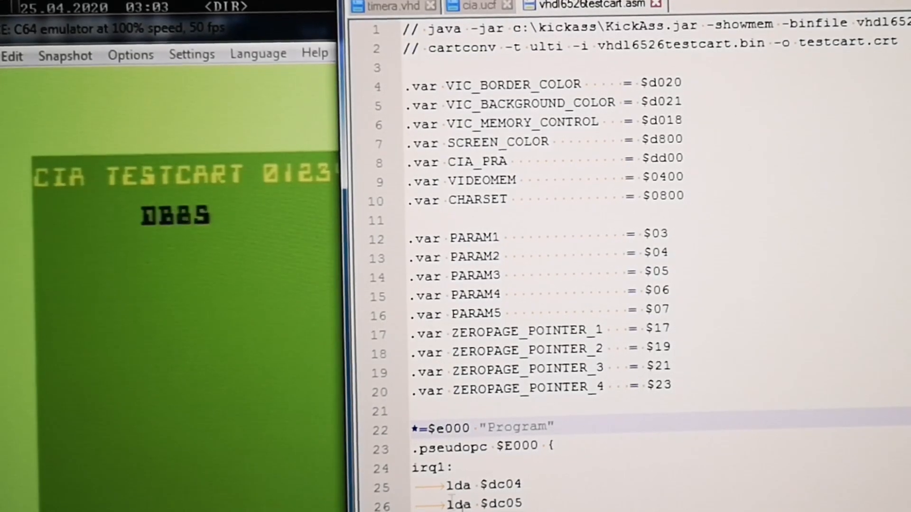
{"action": "scroll", "scroll_direction": "down", "scroll_amount": 3}
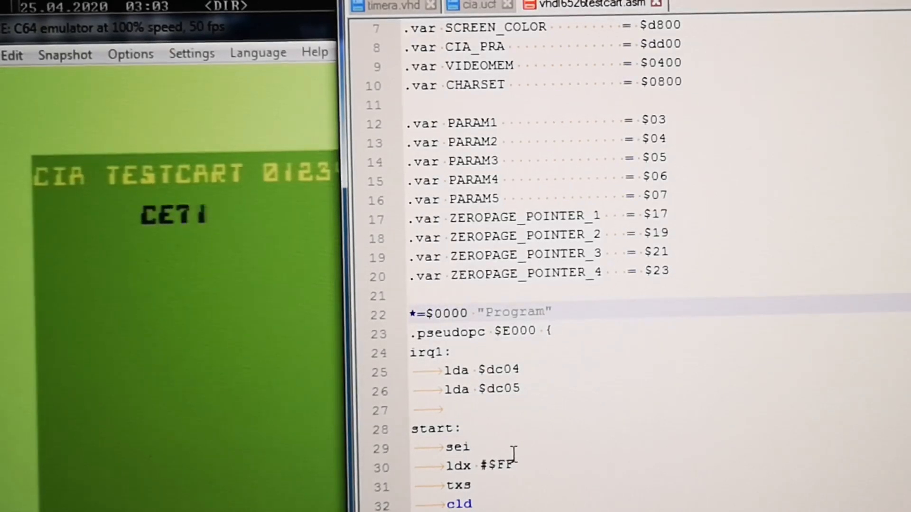
{"action": "scroll", "scroll_direction": "down", "scroll_amount": 3}
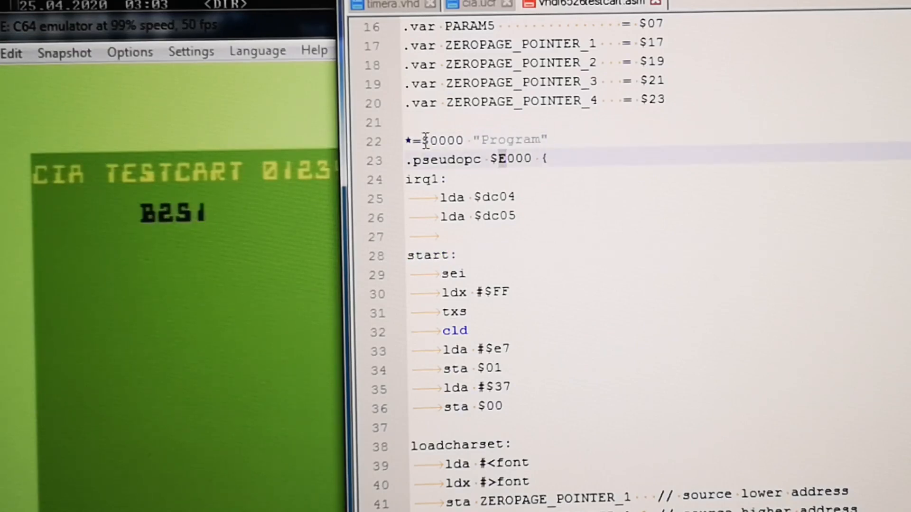
{"action": "scroll", "scroll_direction": "down", "scroll_amount": 3}
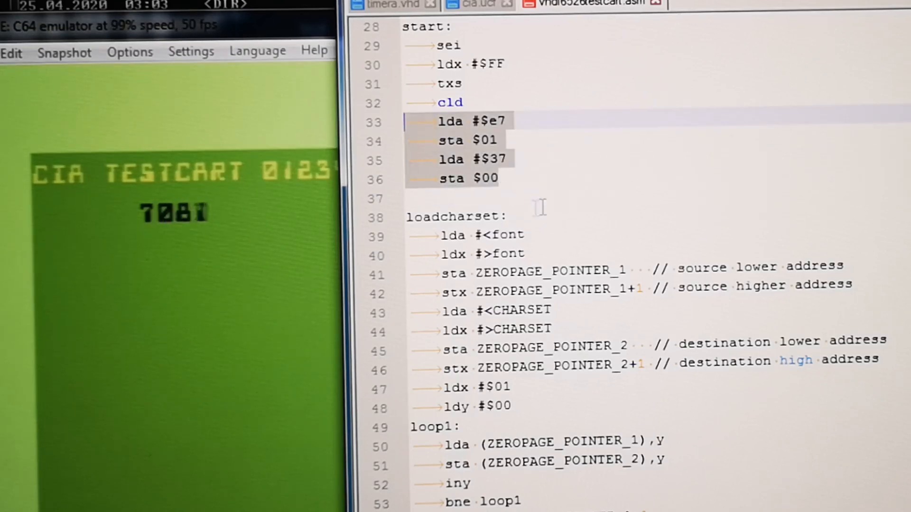
{"action": "scroll", "scroll_direction": "down", "scroll_amount": 3}
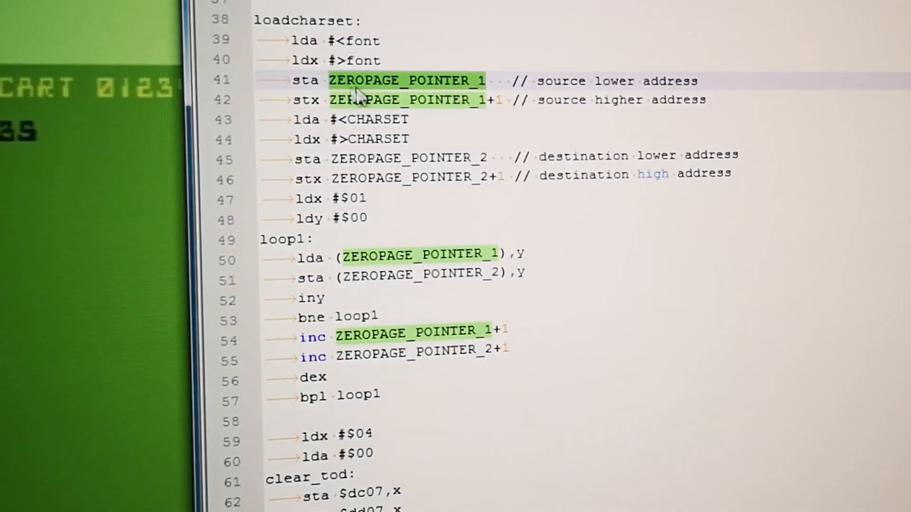
{"action": "mouse_move", "coordinate": [462, 84]}
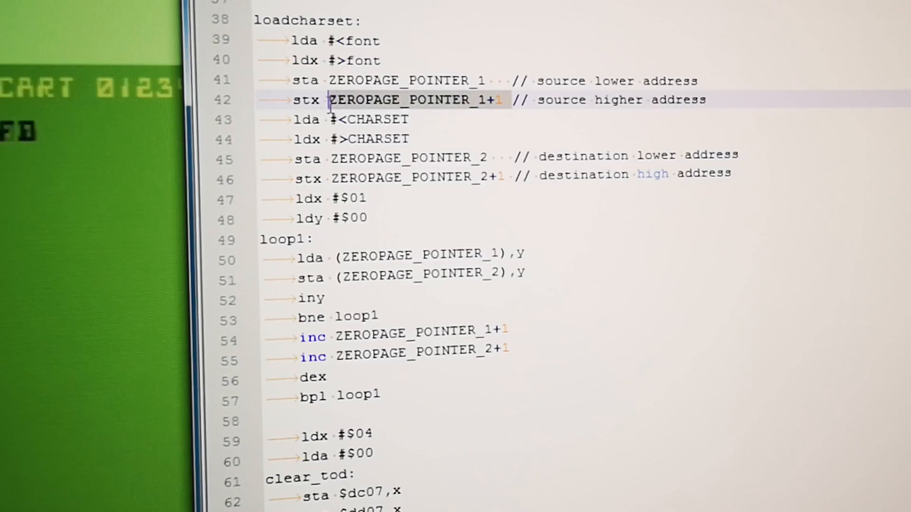
{"action": "left_click", "coordinate": [735, 174]}
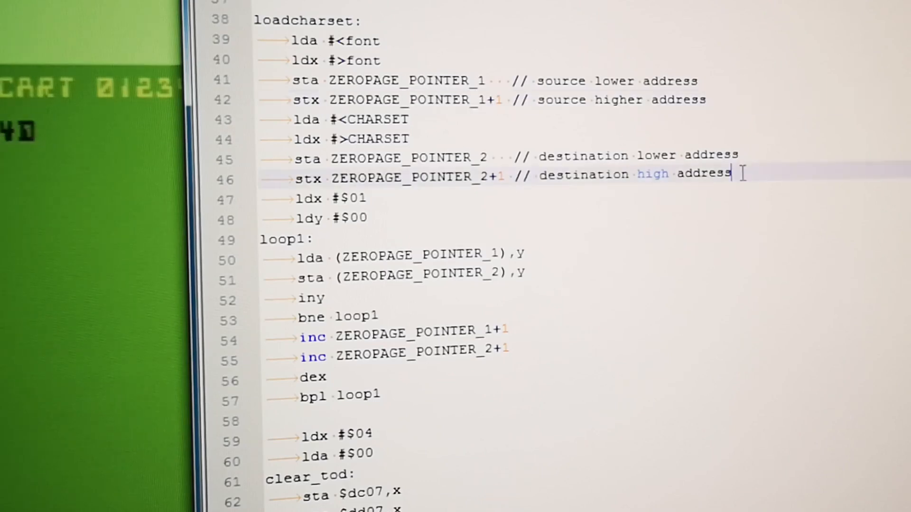
{"action": "left_click", "coordinate": [477, 100]}
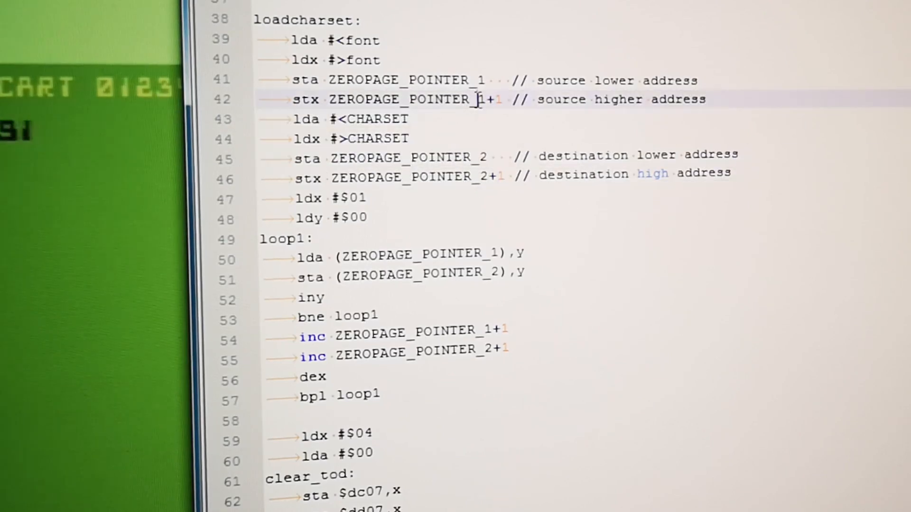
{"action": "scroll", "scroll_direction": "down", "scroll_amount": 3}
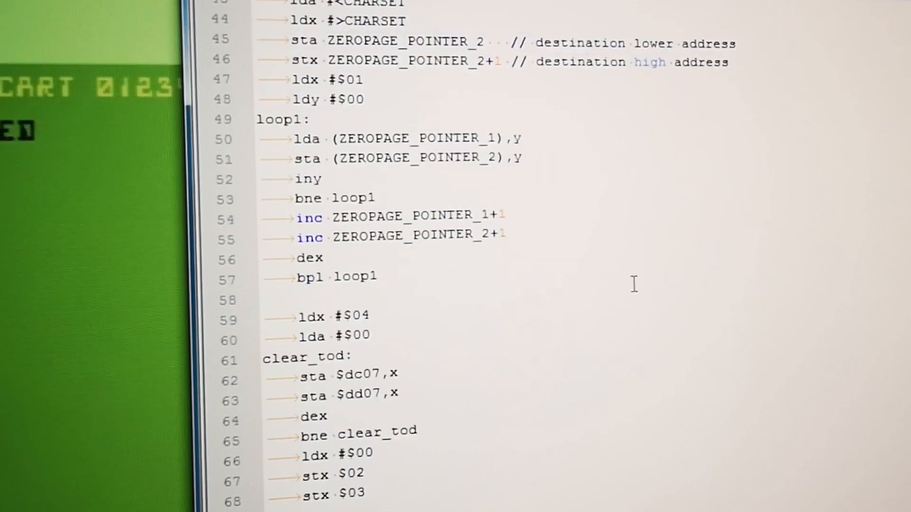
{"action": "scroll", "scroll_direction": "down", "scroll_amount": 3}
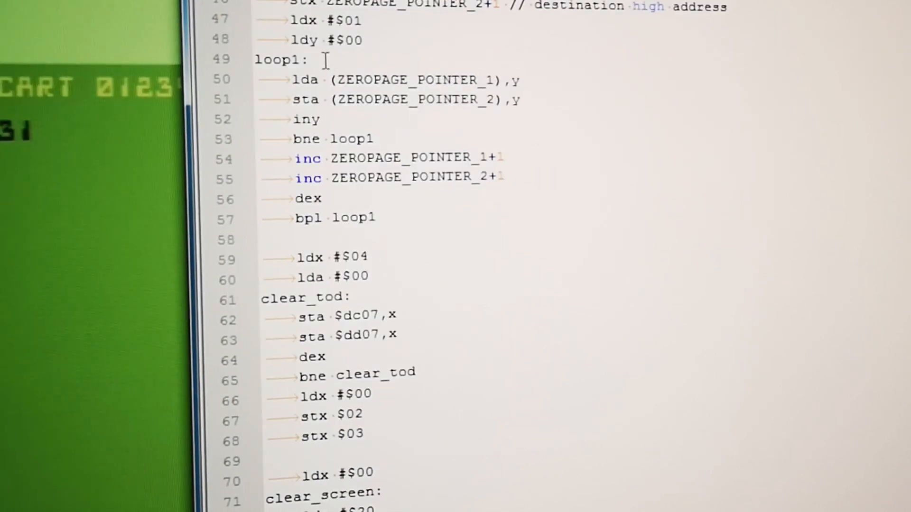
{"action": "scroll", "scroll_direction": "up", "scroll_amount": 3}
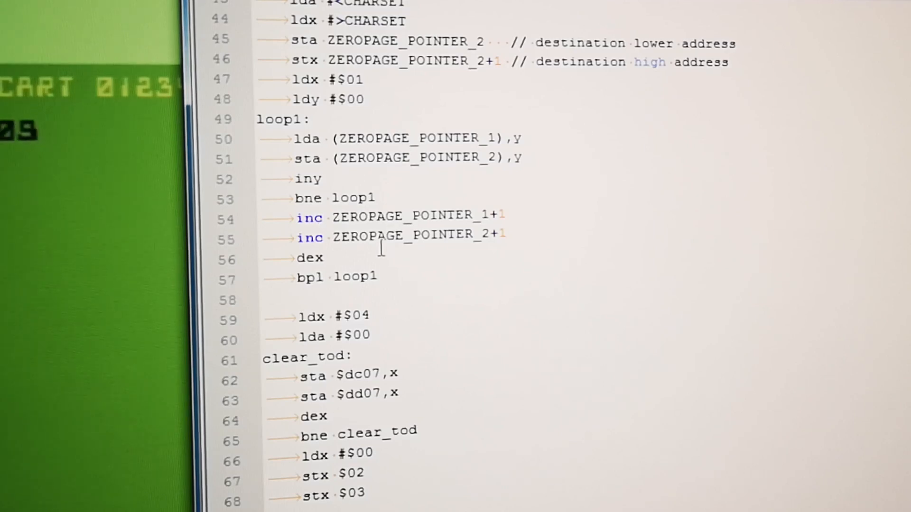
{"action": "scroll", "scroll_direction": "up", "scroll_amount": 3}
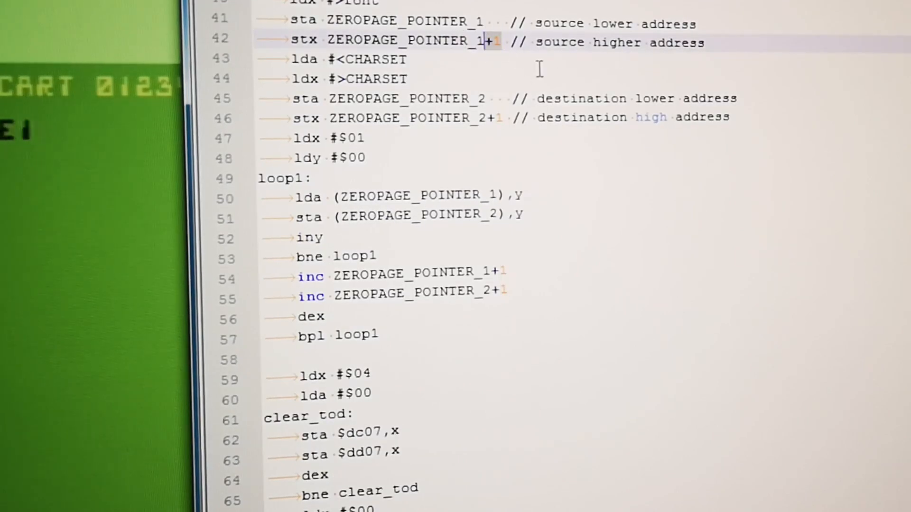
{"action": "double_click", "coordinate": [417, 196]}
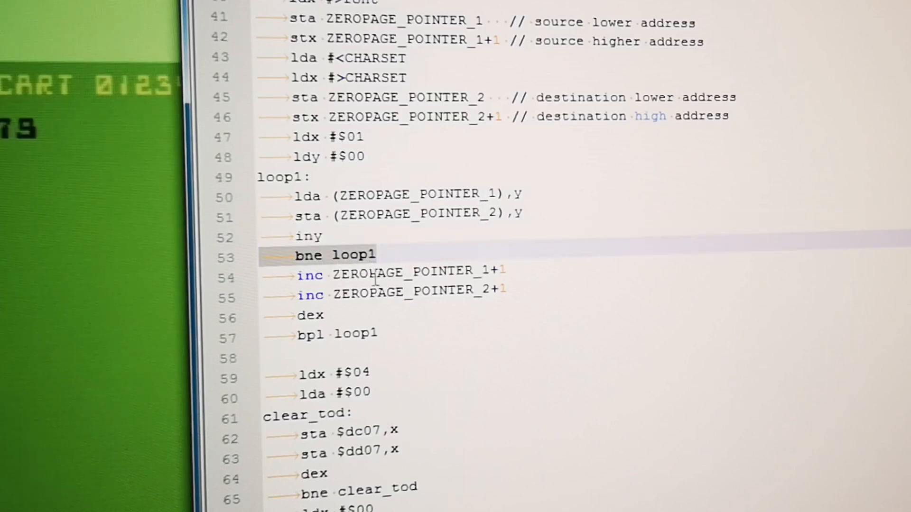
{"action": "double_click", "coordinate": [409, 273]}
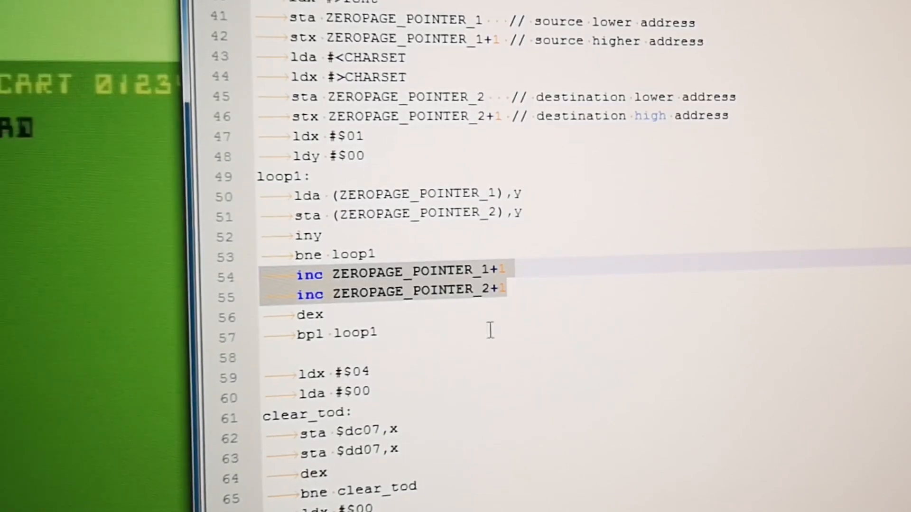
{"action": "scroll", "scroll_direction": "down", "scroll_amount": 3}
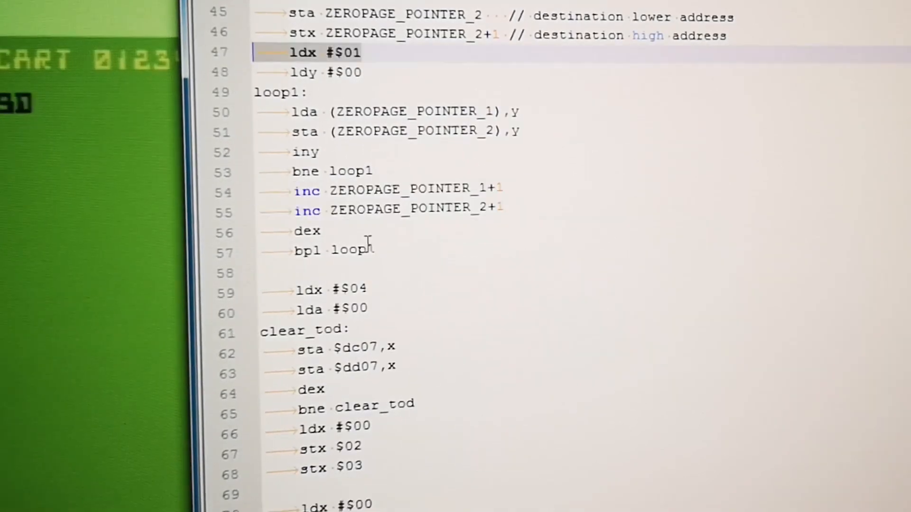
{"action": "double_click", "coordinate": [413, 111]}
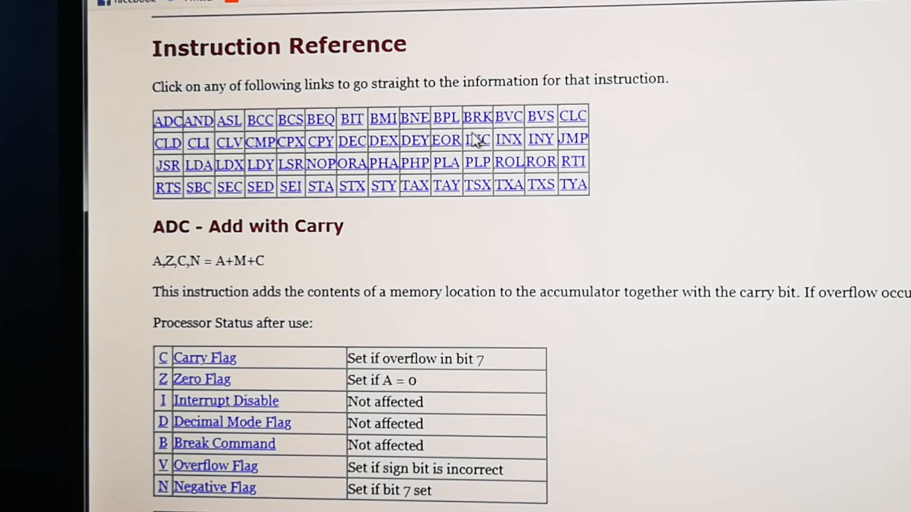
{"action": "mouse_move", "coordinate": [204, 168]}
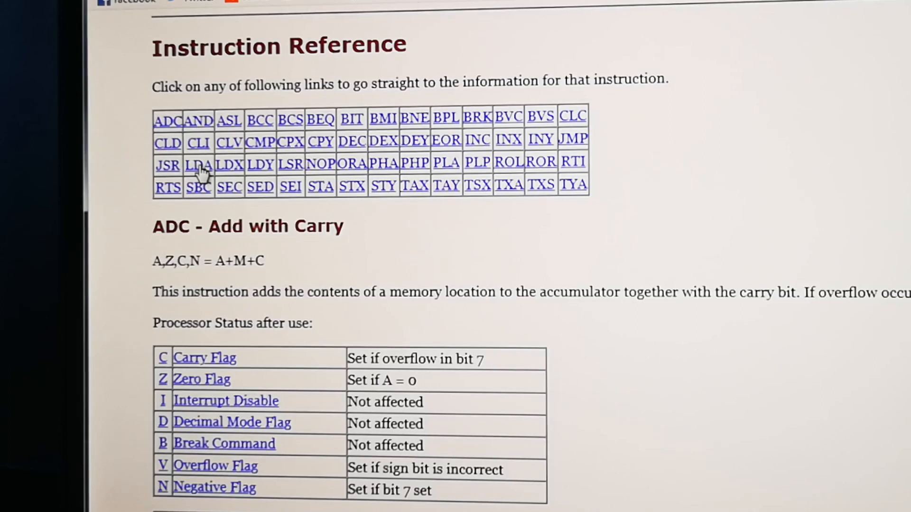
Open the LDA entry and read through the indexed and indirect addressing sections
{"action": "left_click", "coordinate": [198, 163]}
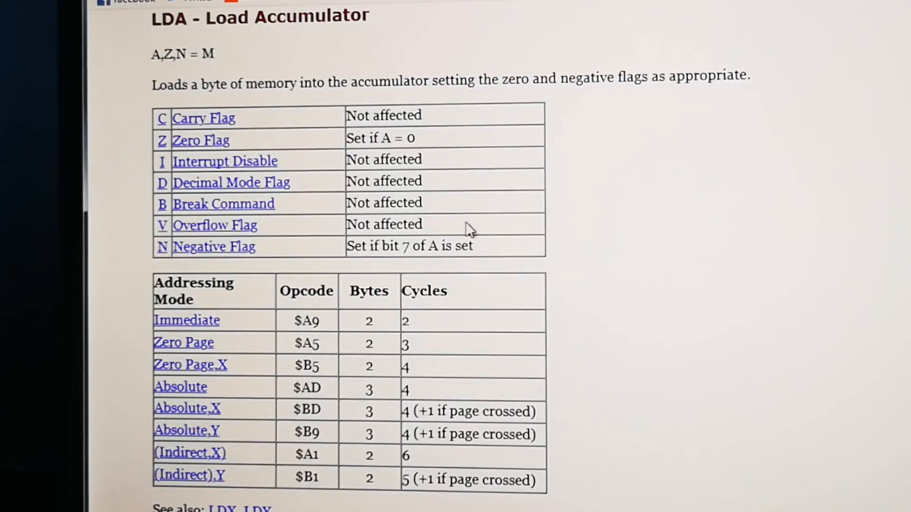
{"action": "mouse_move", "coordinate": [655, 340]}
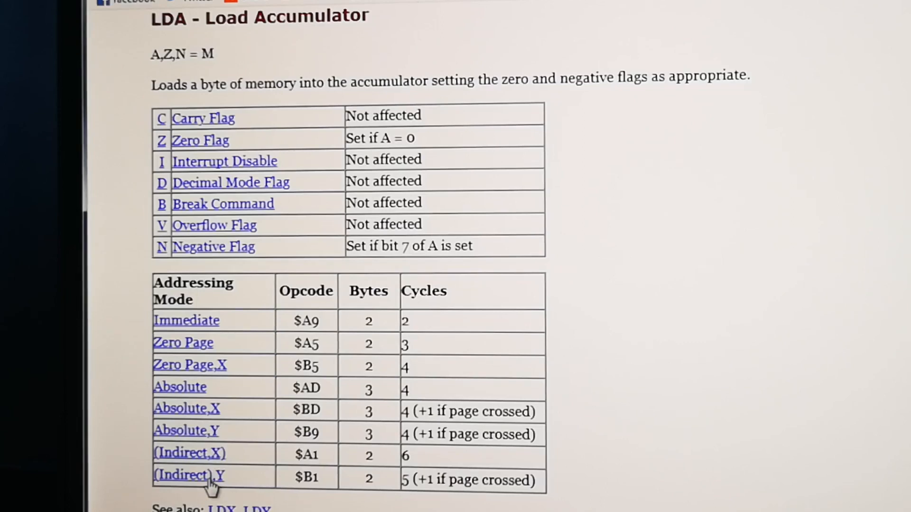
{"action": "scroll", "scroll_direction": "down", "scroll_amount": 3}
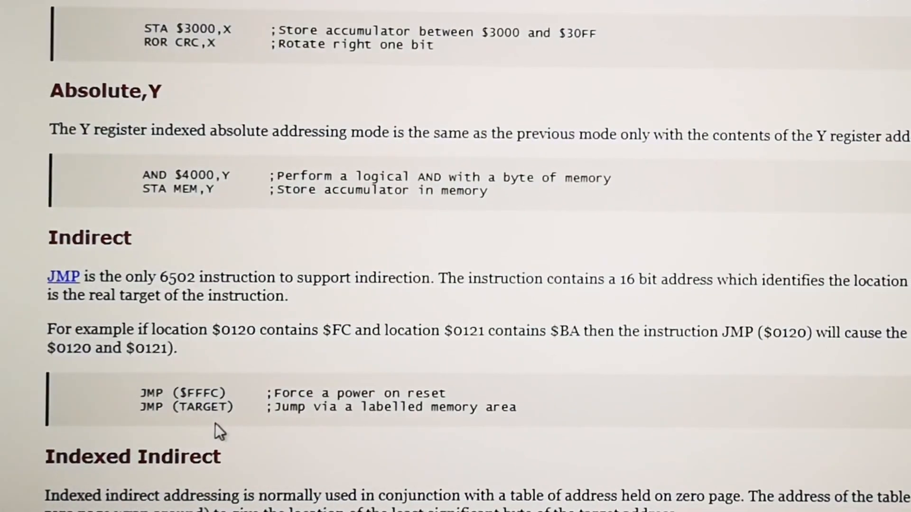
{"action": "scroll", "scroll_direction": "down", "scroll_amount": 3}
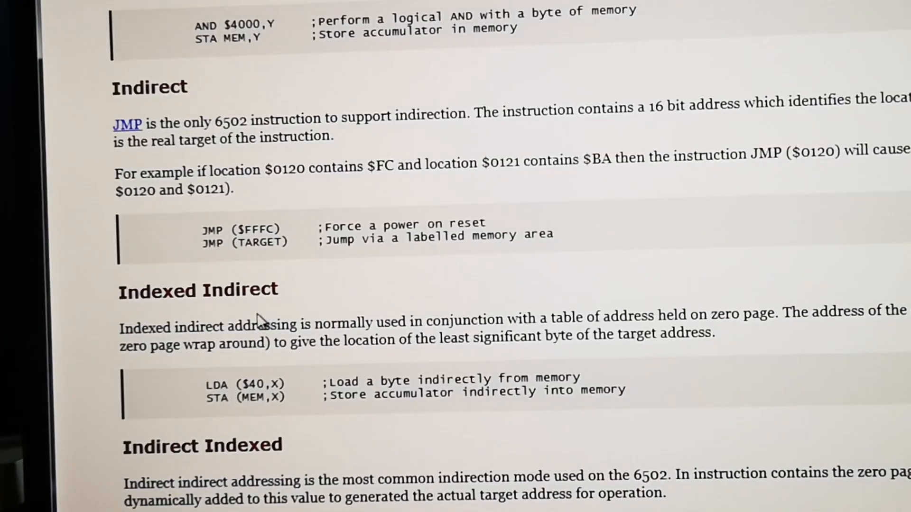
{"action": "scroll", "scroll_direction": "down", "scroll_amount": 3}
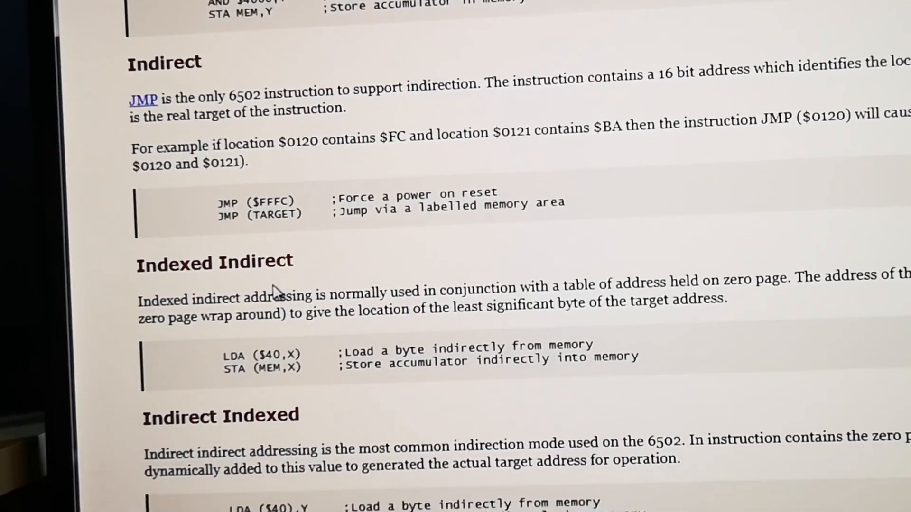
{"action": "scroll", "scroll_direction": "up", "scroll_amount": 3}
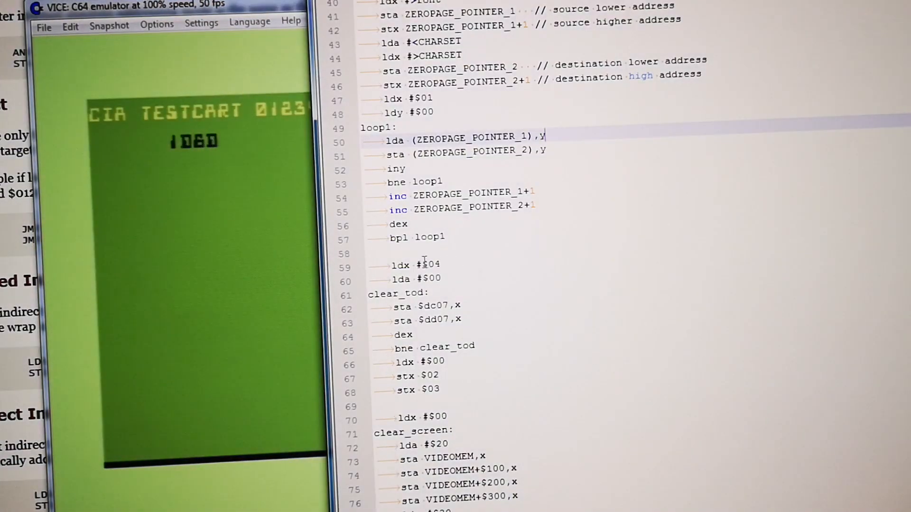
{"action": "scroll", "scroll_direction": "down", "scroll_amount": 3}
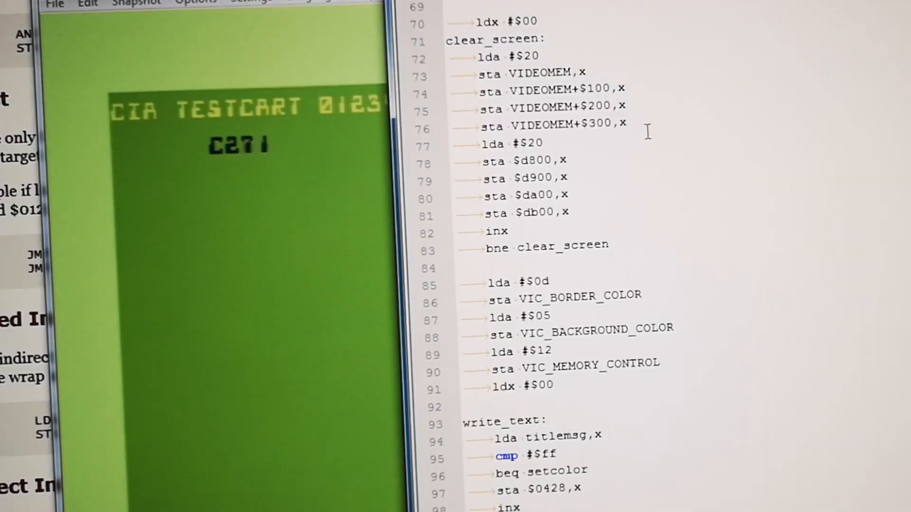
{"action": "double_click", "coordinate": [540, 74]}
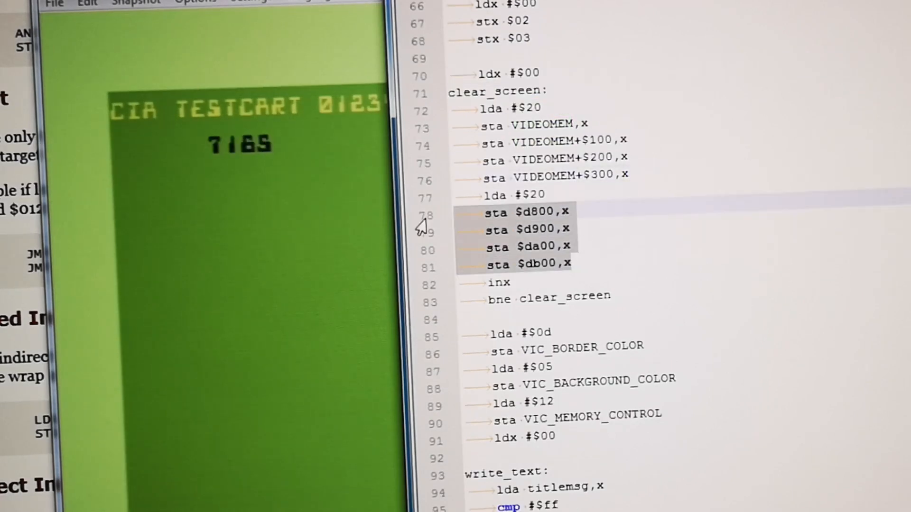
{"action": "left_click", "coordinate": [543, 195]}
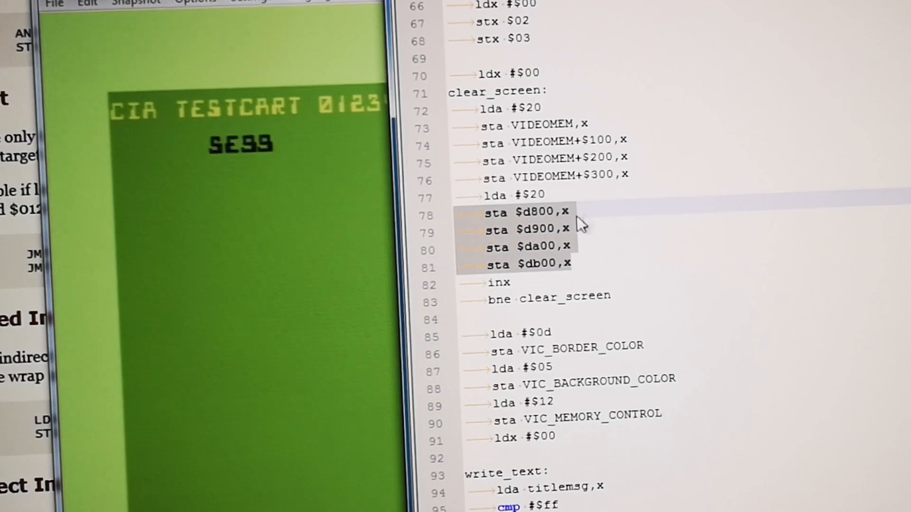
{"action": "scroll", "scroll_direction": "down", "scroll_amount": 3}
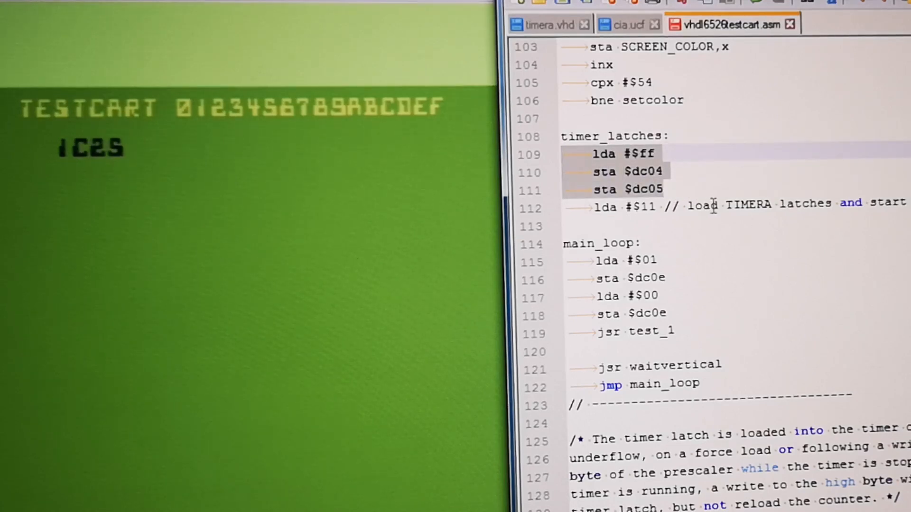
{"action": "double_click", "coordinate": [647, 207]}
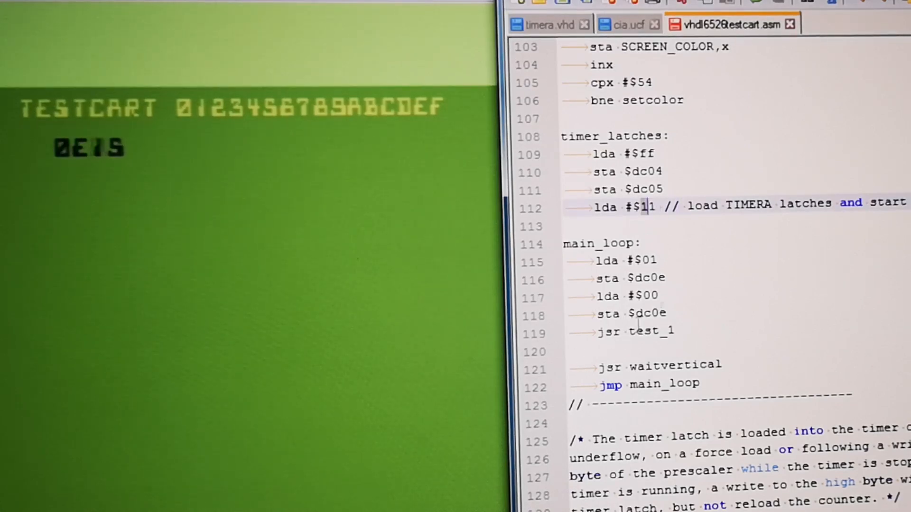
{"action": "scroll", "scroll_direction": "down", "scroll_amount": 3}
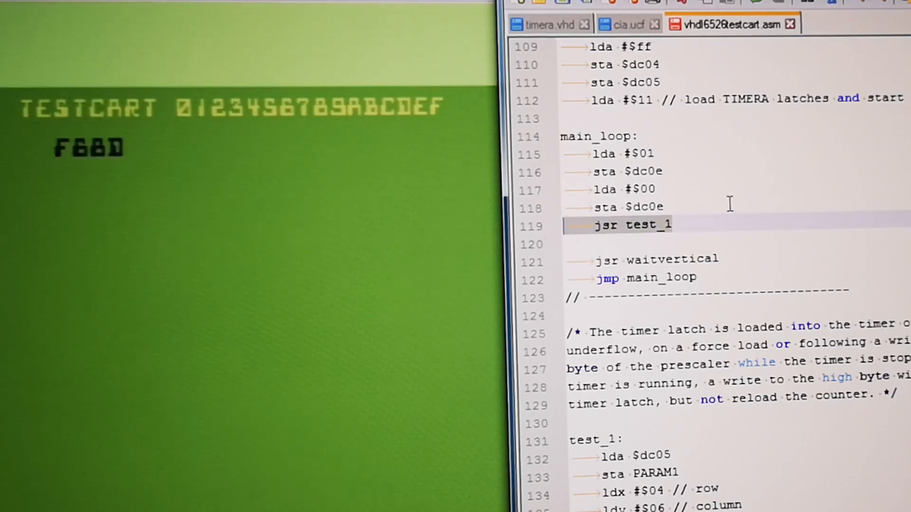
{"action": "scroll", "scroll_direction": "down", "scroll_amount": 3}
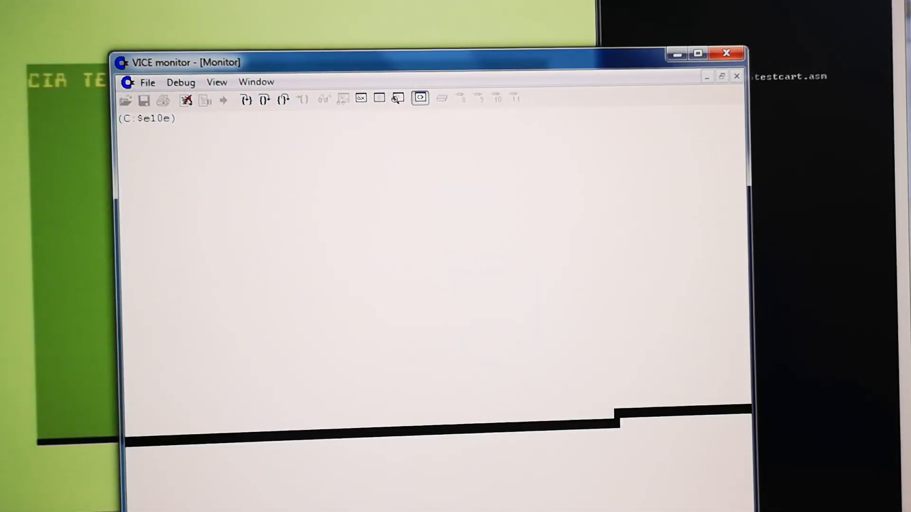
Dump memory from $e000 in the monitor, repeating 'm' to reach the top of memory
{"action": "type", "text": "m 0e"}
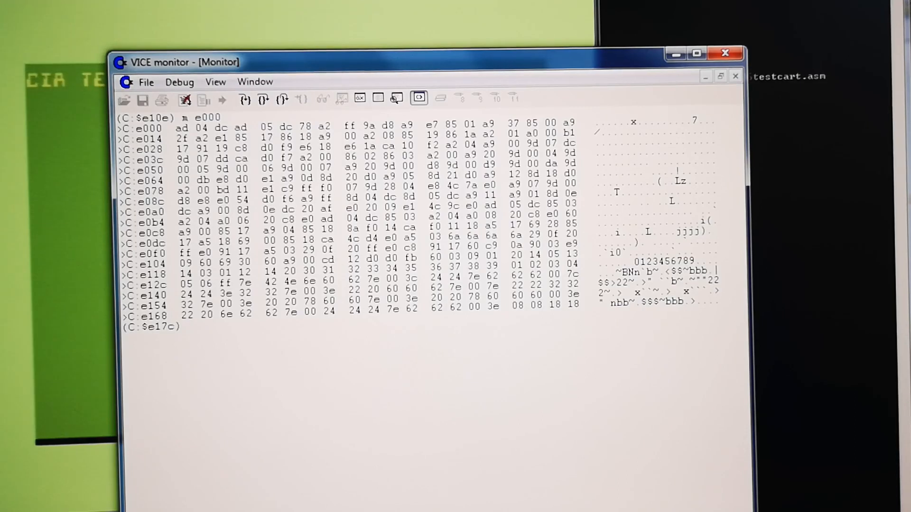
{"action": "type", "text": "m"}
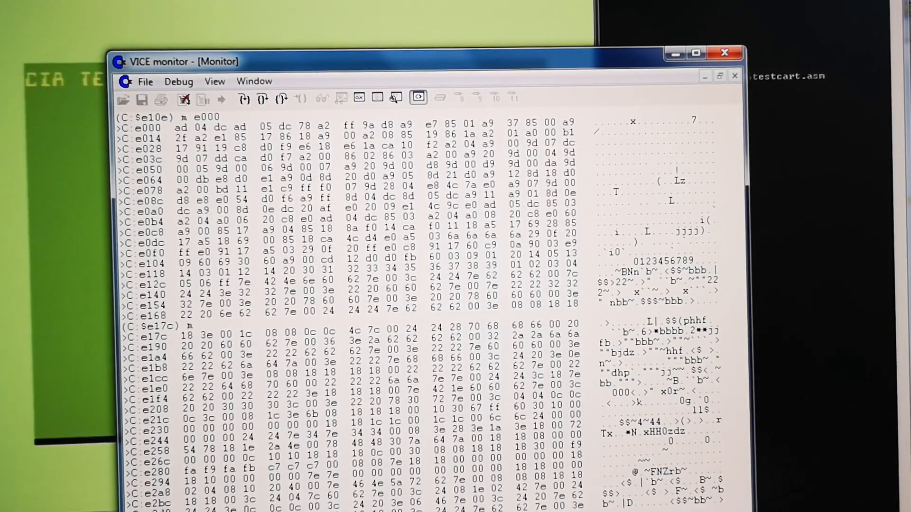
{"action": "scroll", "scroll_direction": "down", "scroll_amount": 3}
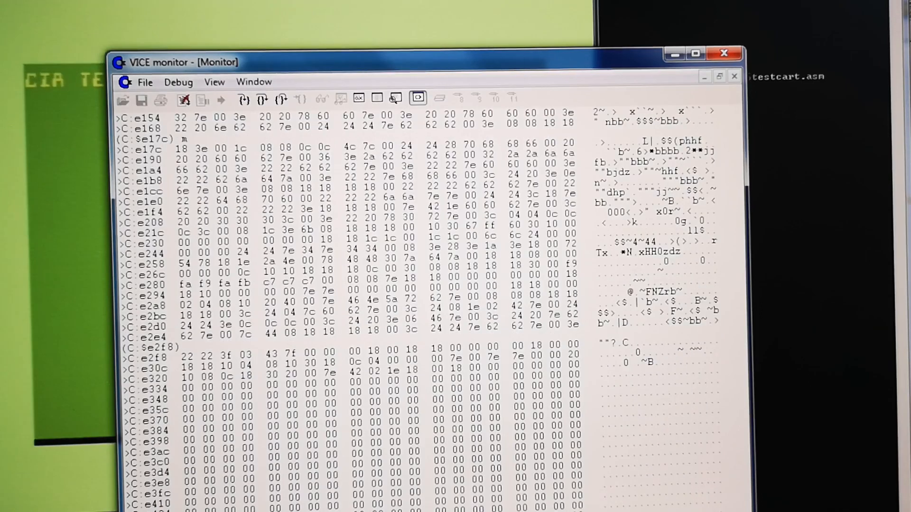
{"action": "scroll", "scroll_direction": "down", "scroll_amount": 3}
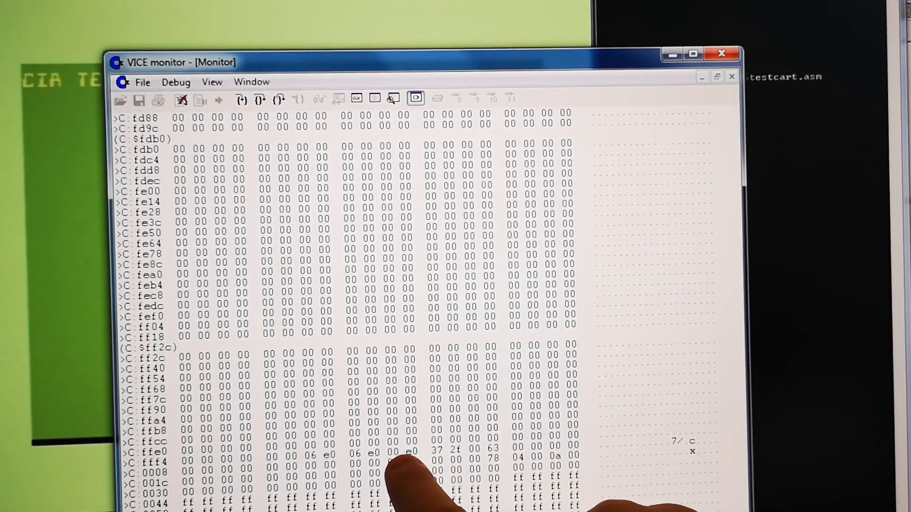
{"action": "mouse_move", "coordinate": [407, 476]}
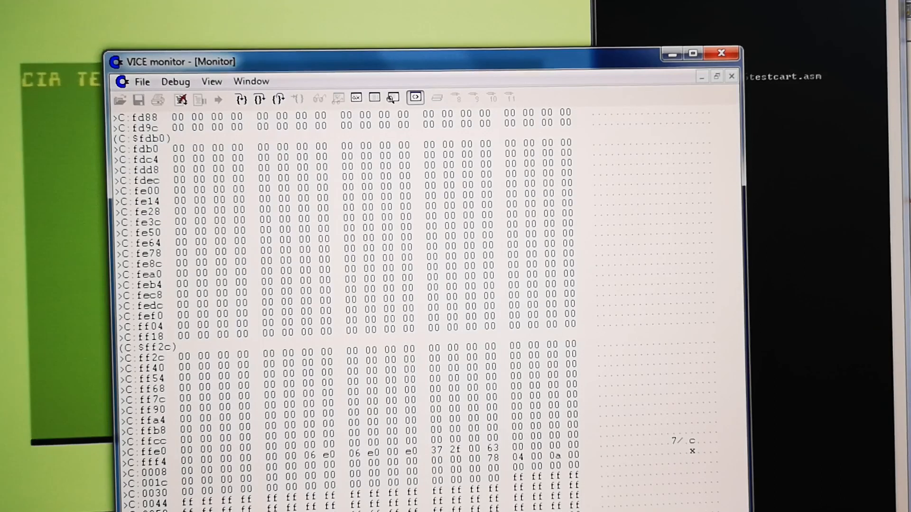
{"action": "scroll", "scroll_direction": "down", "scroll_amount": 3}
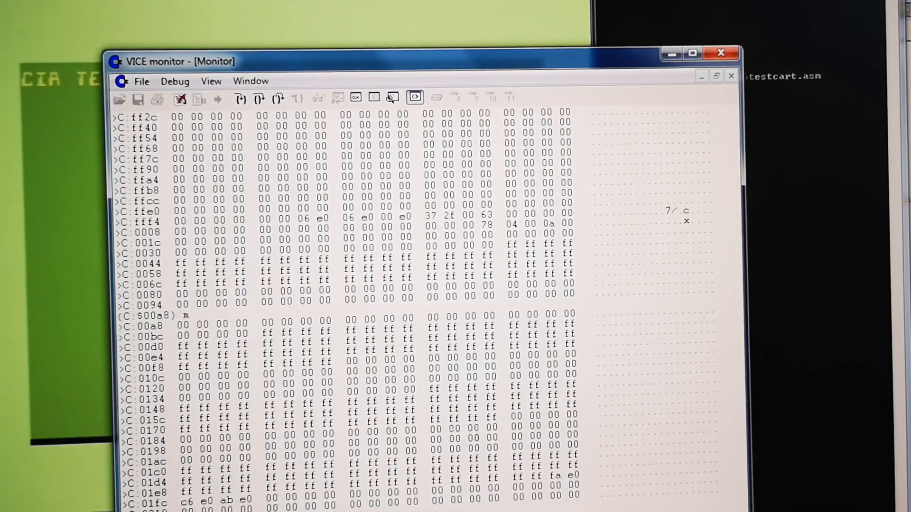
{"action": "scroll", "scroll_direction": "down", "scroll_amount": 3}
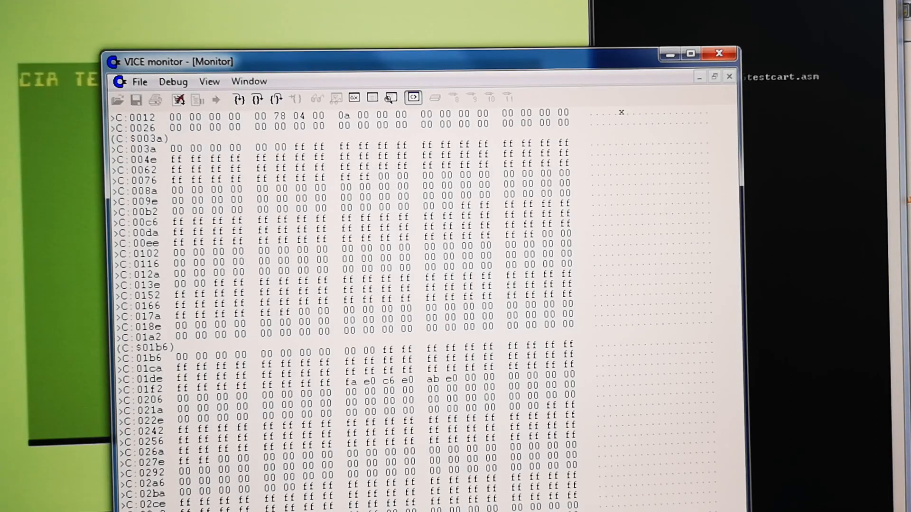
{"action": "scroll", "scroll_direction": "down", "scroll_amount": 3}
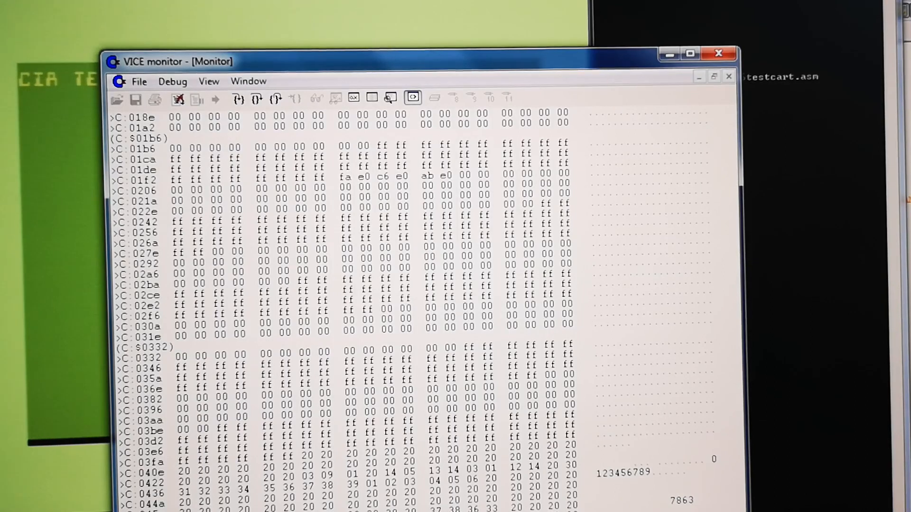
{"action": "scroll", "scroll_direction": "down", "scroll_amount": 3}
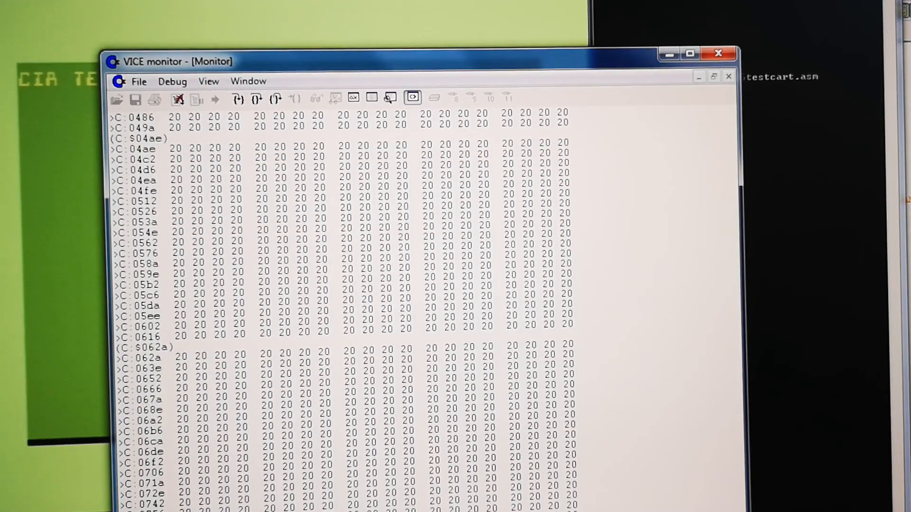
{"action": "scroll", "scroll_direction": "down", "scroll_amount": 3}
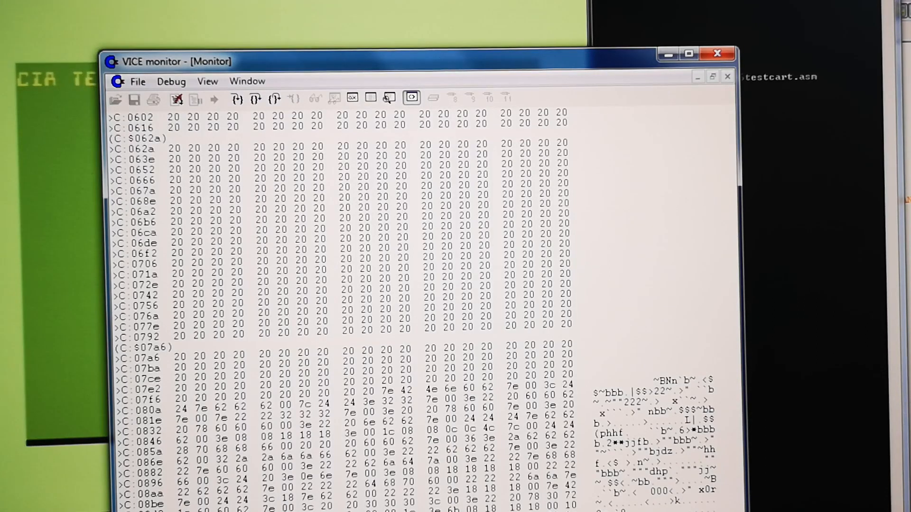
{"action": "scroll", "scroll_direction": "down", "scroll_amount": 3}
{"action": "type", "text": "break e006"}
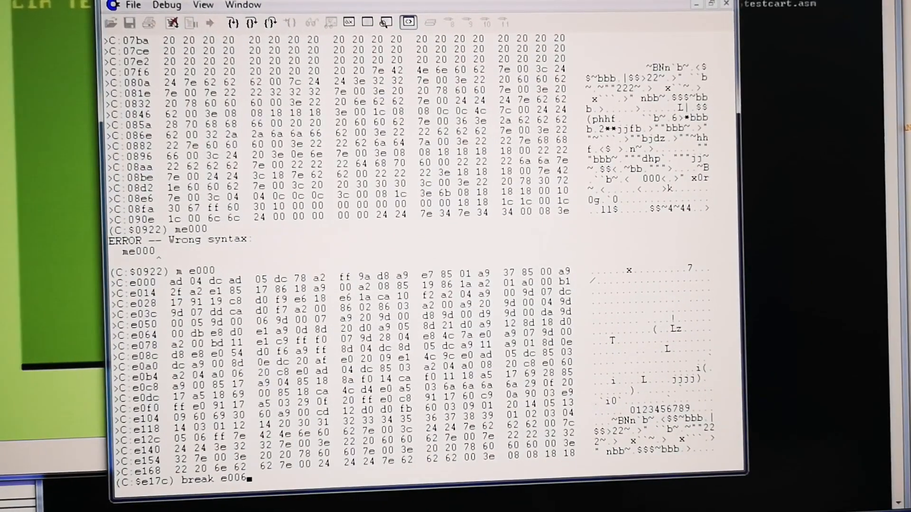
Enter the 'break e006' command to set a breakpoint at $e006
{"action": "key", "text": "Return"}
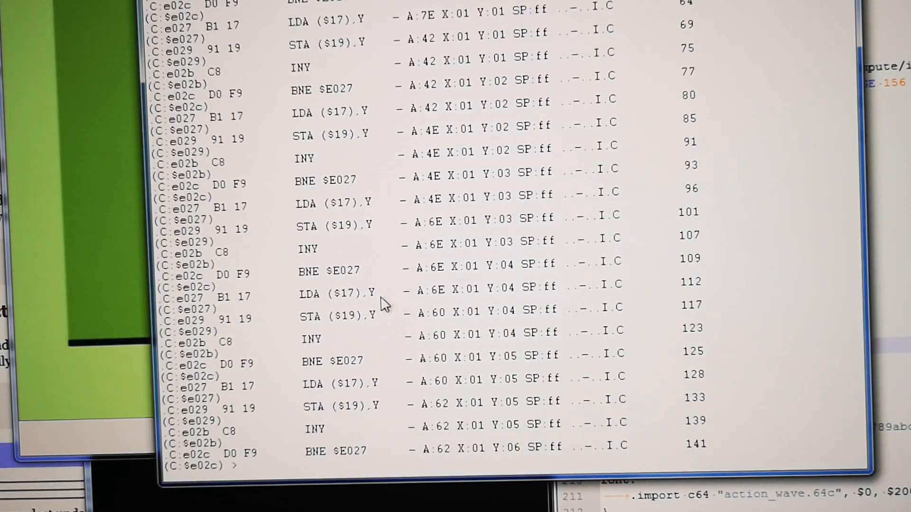
Enter d018 in the VICE monitor while tracing the copy loop
{"action": "type", "text": "d018"}
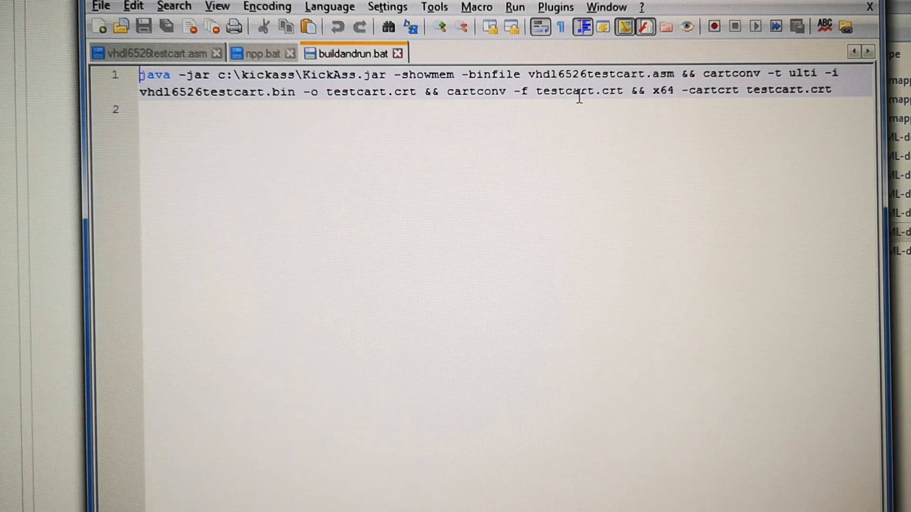
{"action": "mouse_move", "coordinate": [694, 78]}
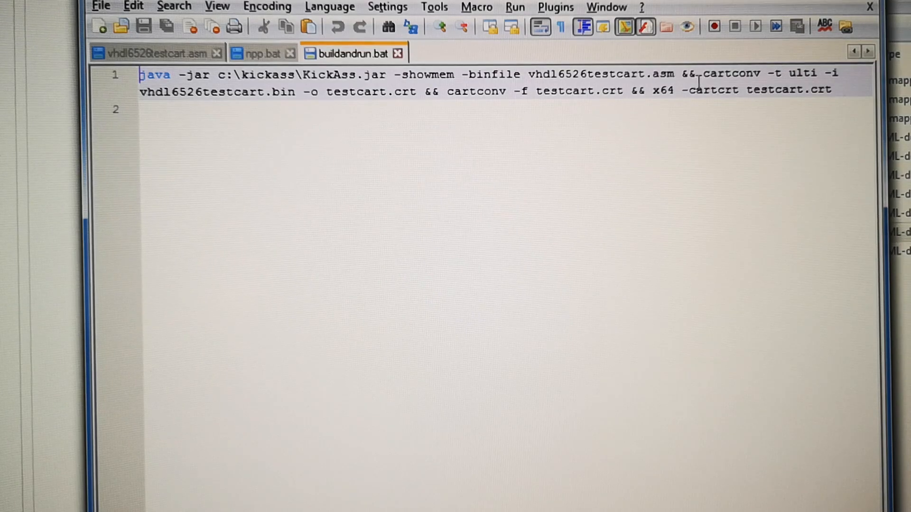
Run buildandrun.bat, relaunching x64 with the testcart showing FFFF FFFF
{"action": "left_click", "coordinate": [154, 53]}
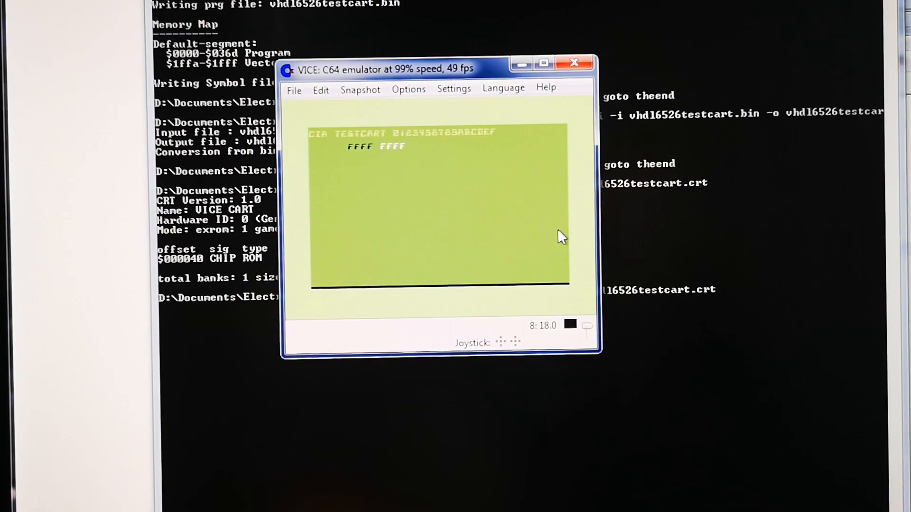
{"action": "left_click", "coordinate": [574, 63]}
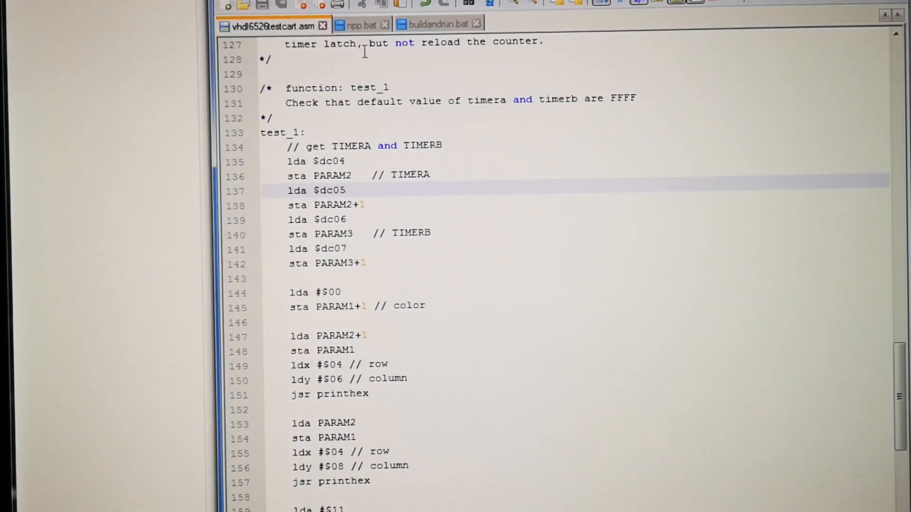
Switch to npp.bat and select CURRENT_DIRECTORY in its comment line
{"action": "left_click", "coordinate": [361, 24]}
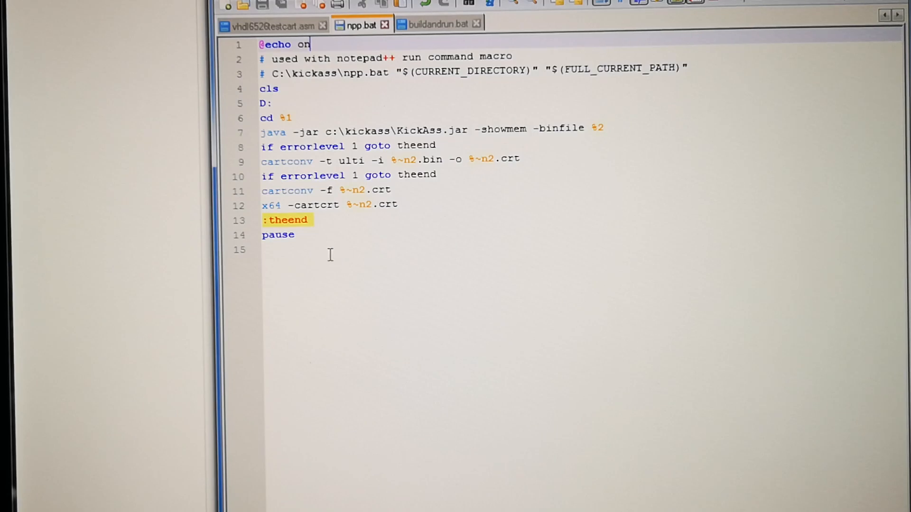
{"action": "mouse_move", "coordinate": [407, 109]}
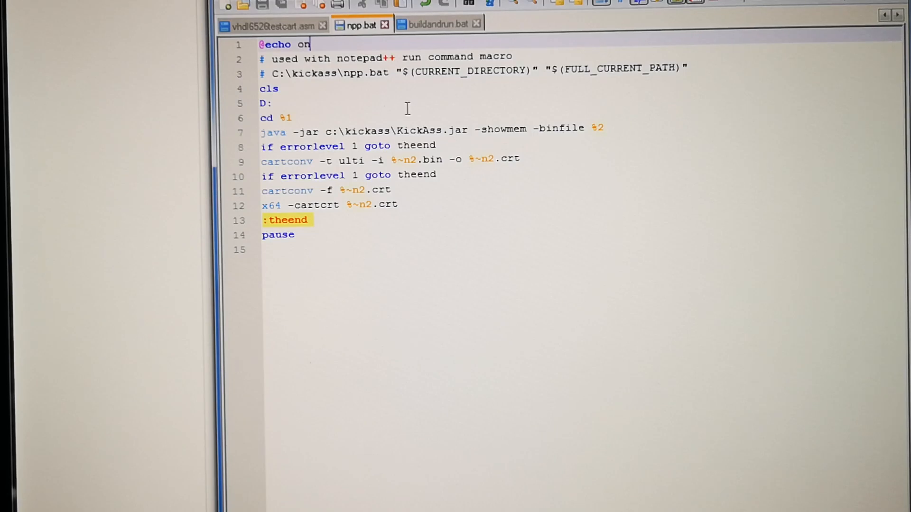
{"action": "double_click", "coordinate": [470, 71]}
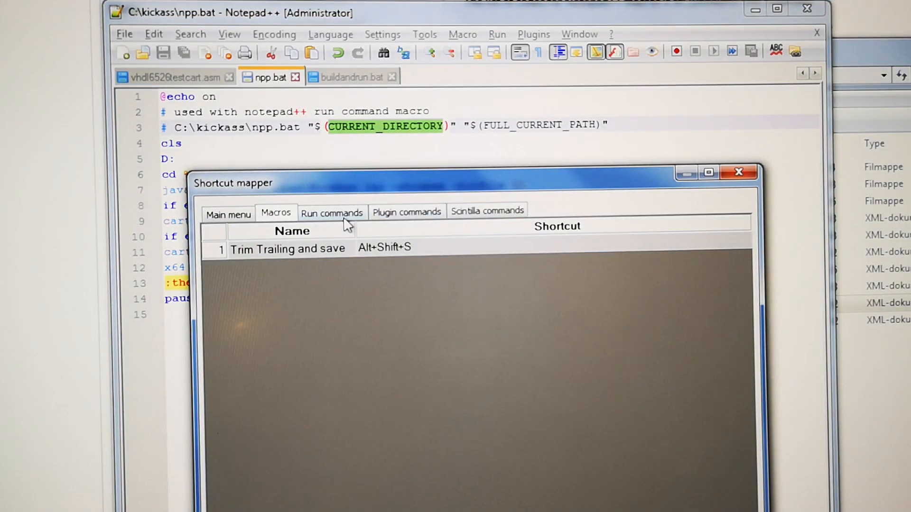
Inspect the kickass run command's Alt+Z shortcut in Shortcut Mapper, then cancel
{"action": "left_click", "coordinate": [331, 211]}
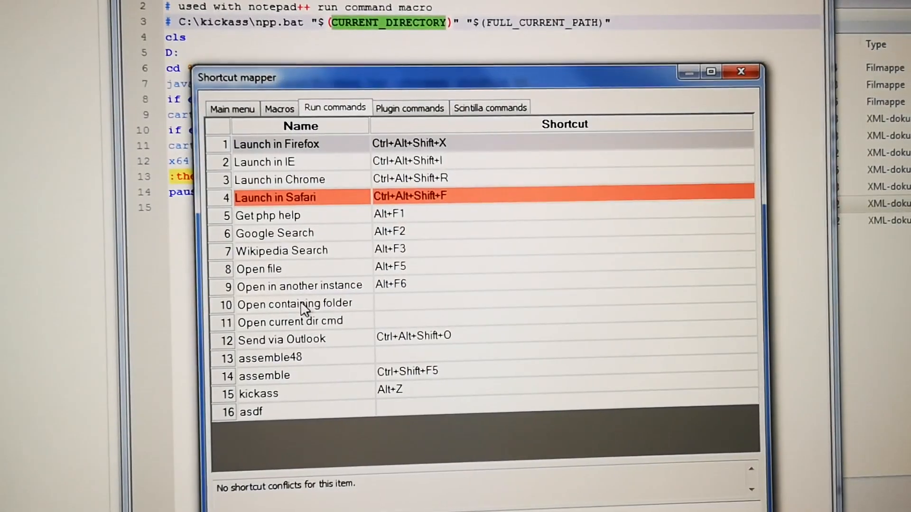
{"action": "left_click", "coordinate": [259, 393]}
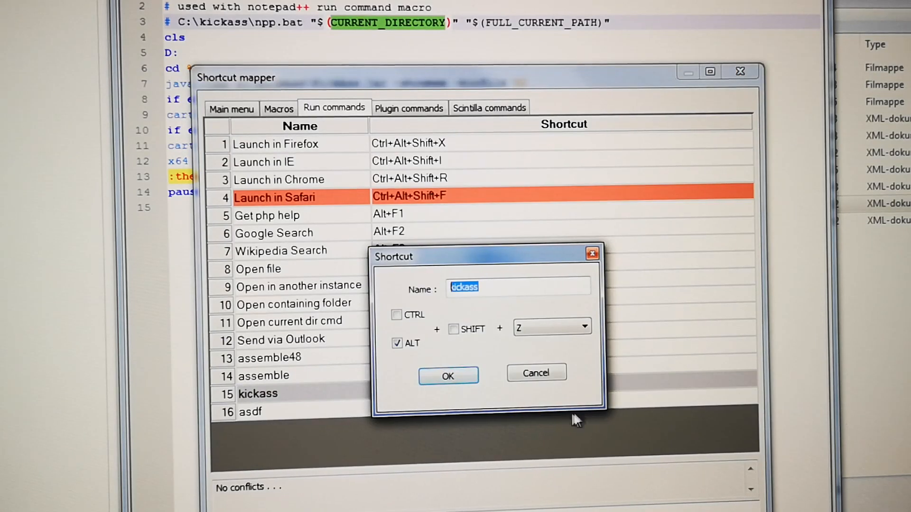
{"action": "left_click", "coordinate": [447, 376]}
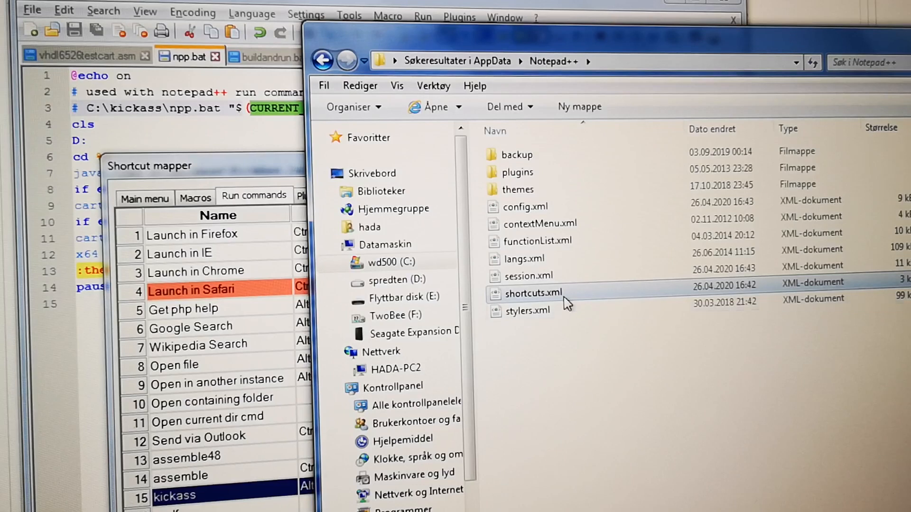
Open shortcuts.xml from the AppData\Notepad++ folder
{"action": "right_click", "coordinate": [533, 293]}
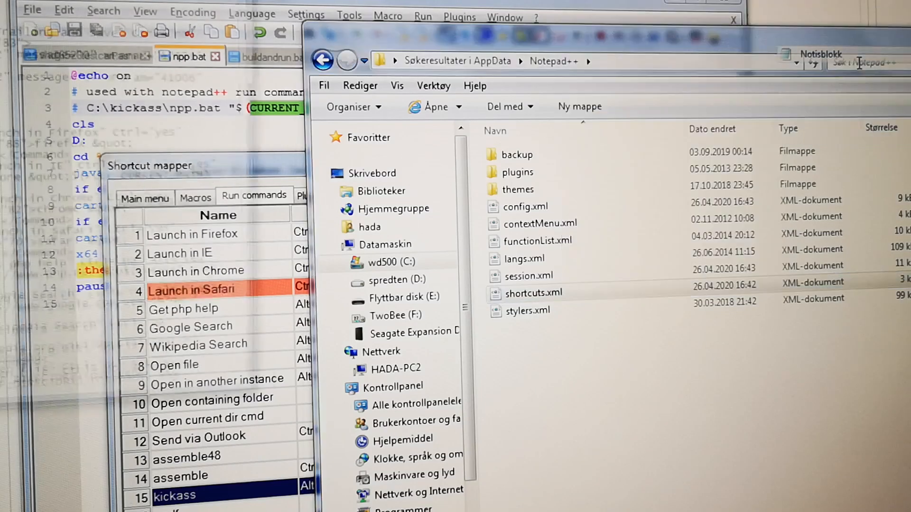
{"action": "double_click", "coordinate": [531, 293]}
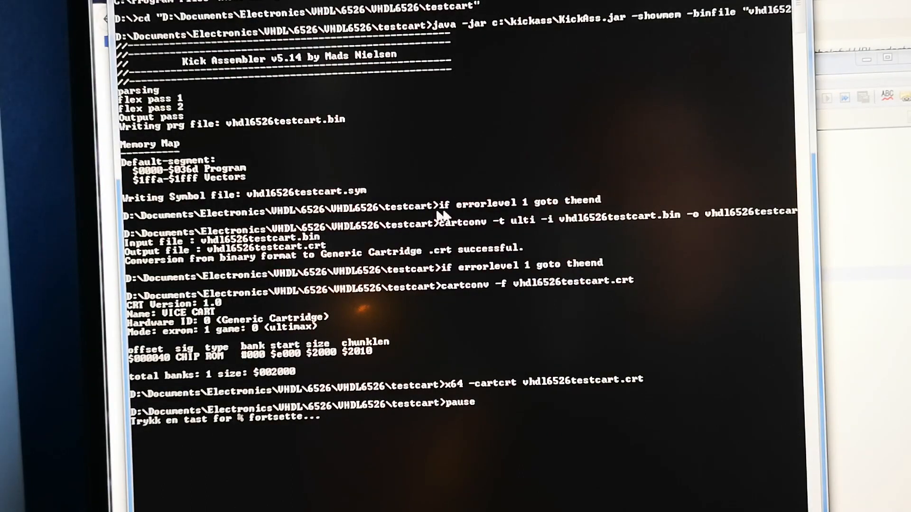
{"action": "mouse_move", "coordinate": [502, 222]}
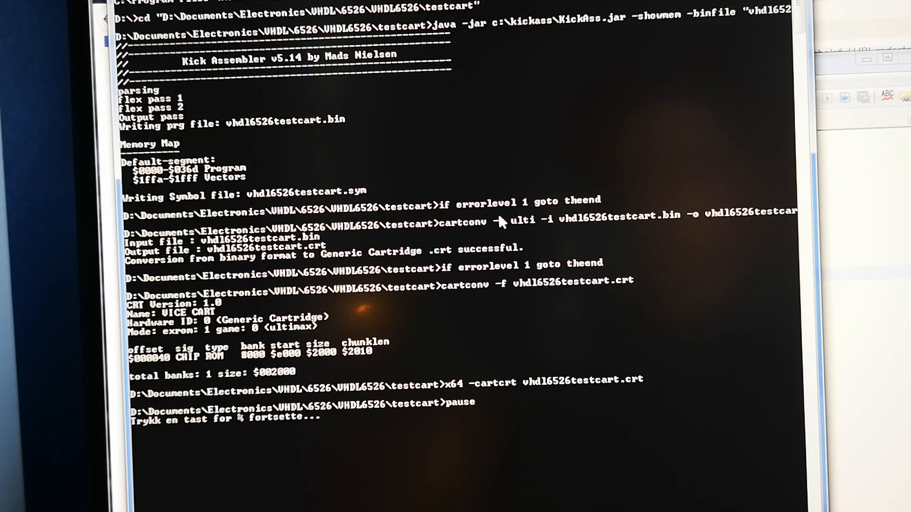
{"action": "mouse_move", "coordinate": [551, 291]}
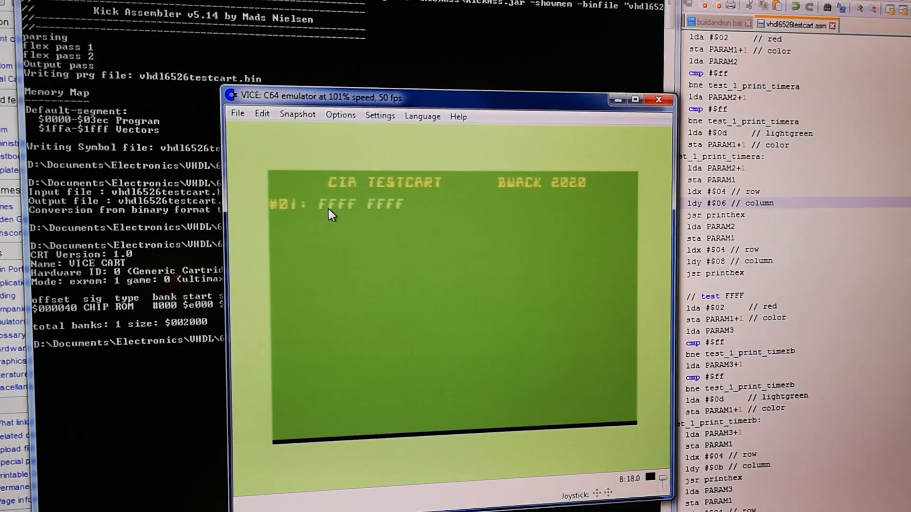
{"action": "mouse_move", "coordinate": [372, 290]}
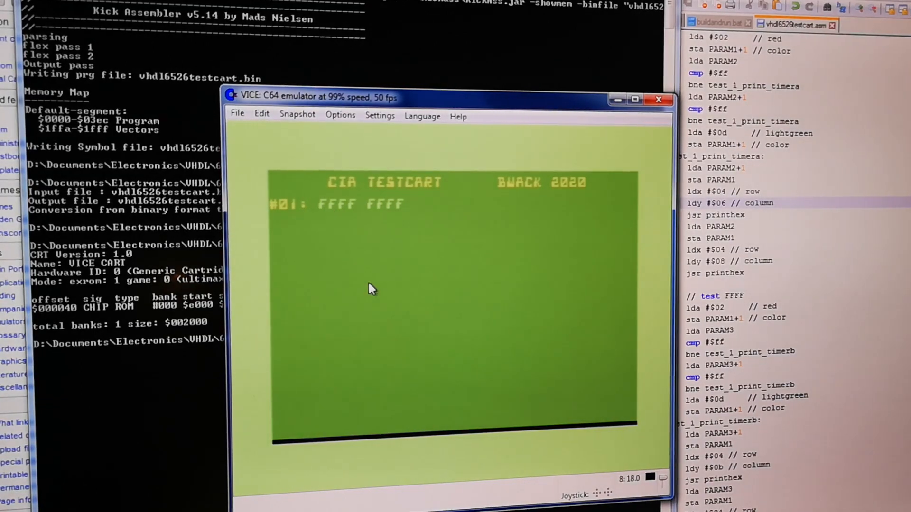
{"action": "mouse_move", "coordinate": [435, 214]}
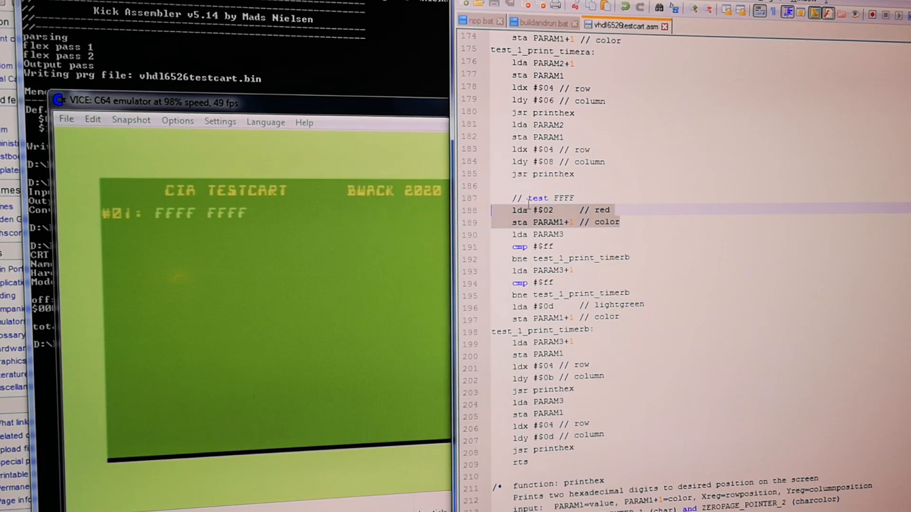
{"action": "double_click", "coordinate": [580, 258]}
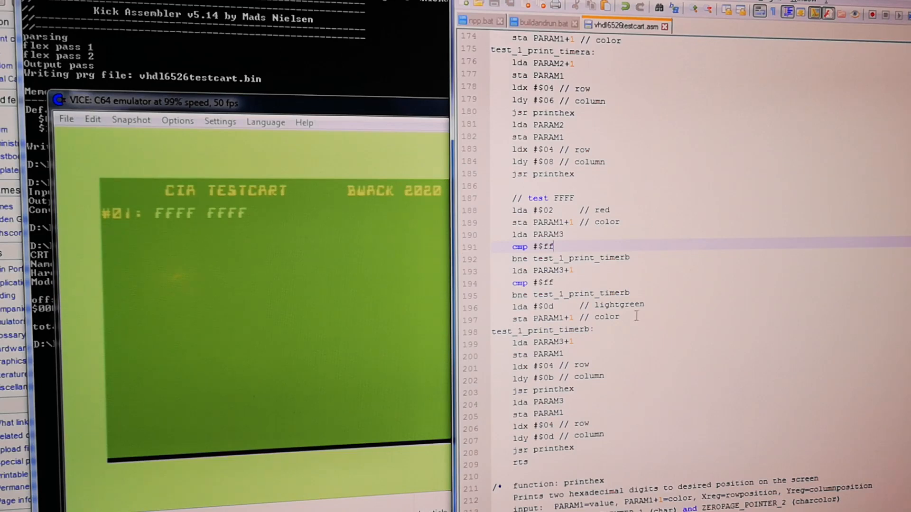
{"action": "left_click", "coordinate": [634, 318]}
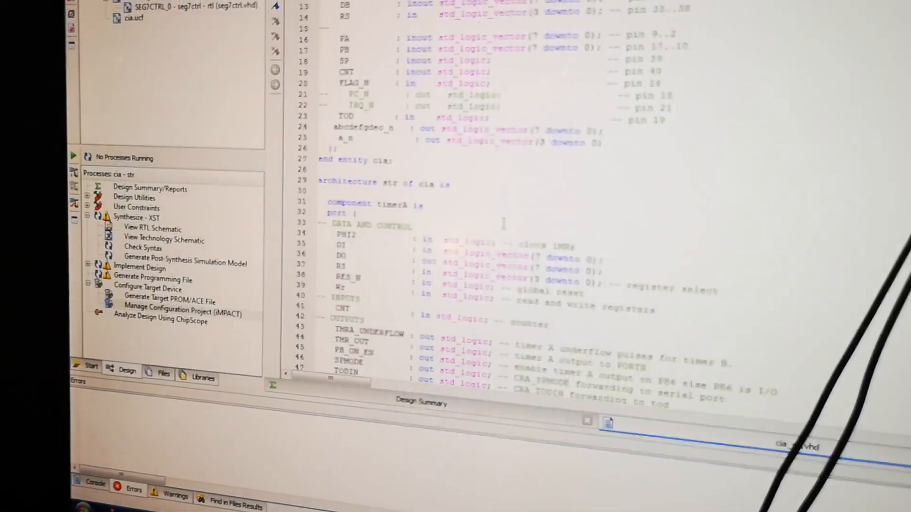
Scroll cia.vhd down to the timerA port list and commented-out timerB component
{"action": "scroll", "scroll_direction": "down", "scroll_amount": 3}
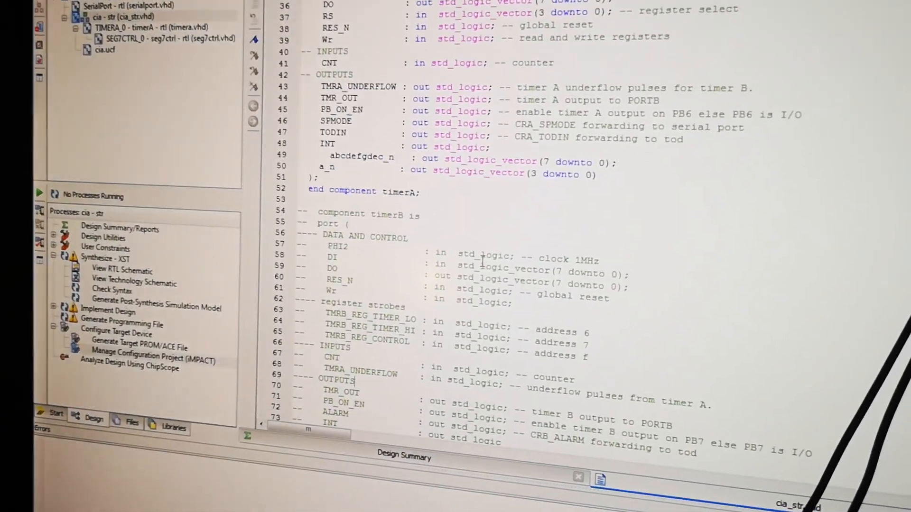